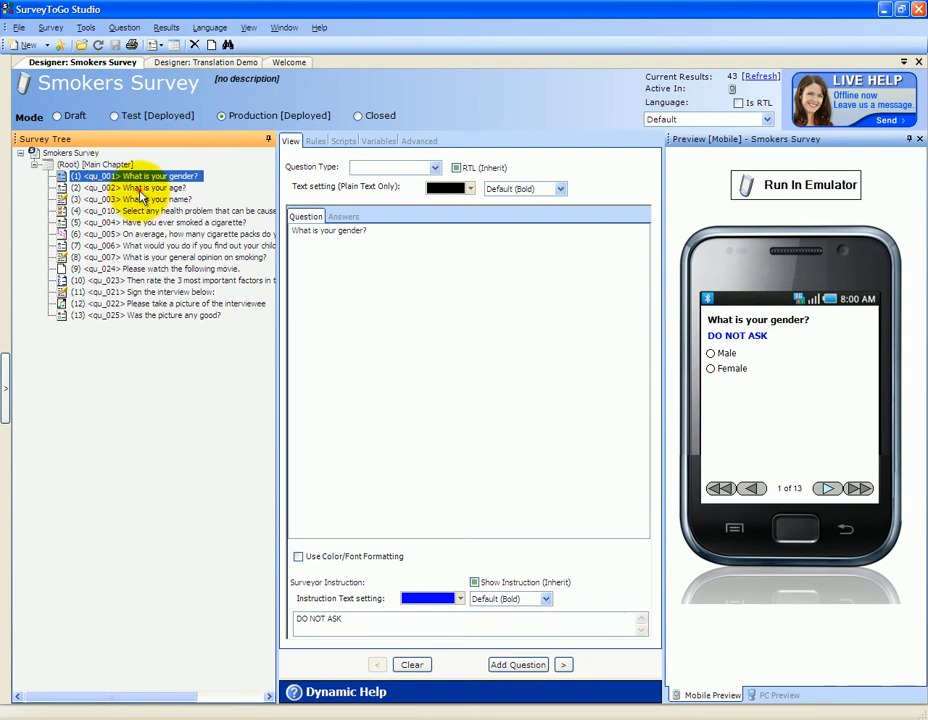
Select the 'What is your gender?' question and show its Male and Female answers, selecting Female
click(150, 200)
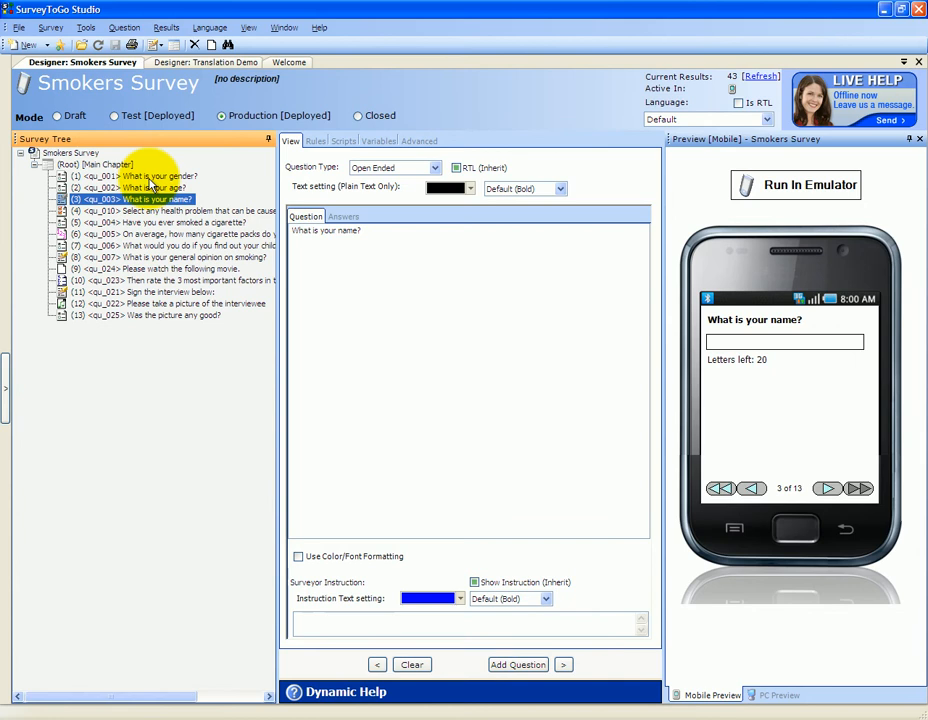
click(150, 176)
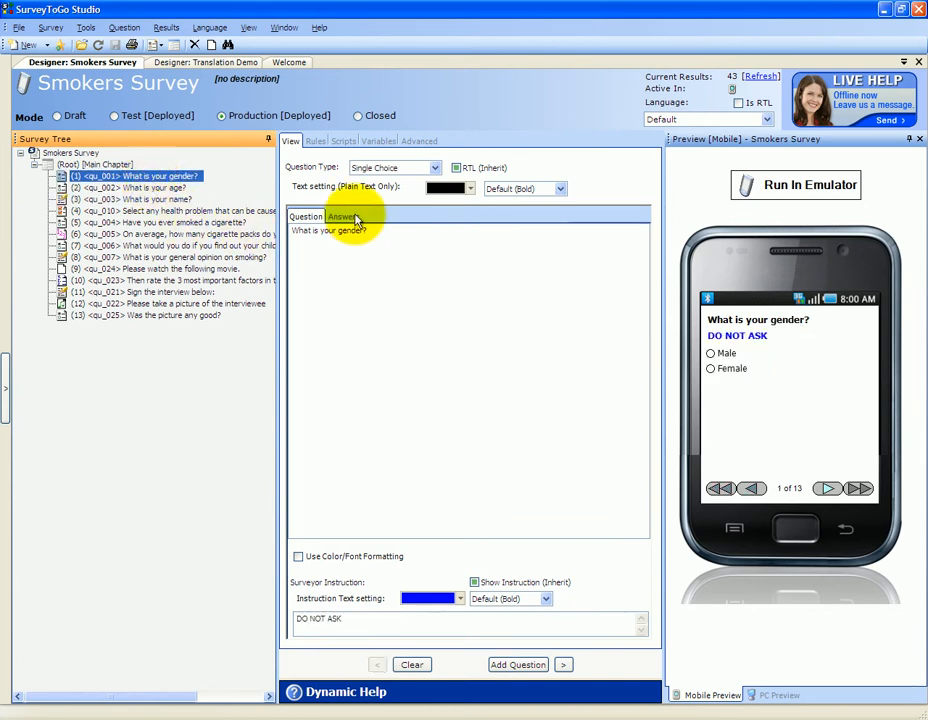
click(344, 216)
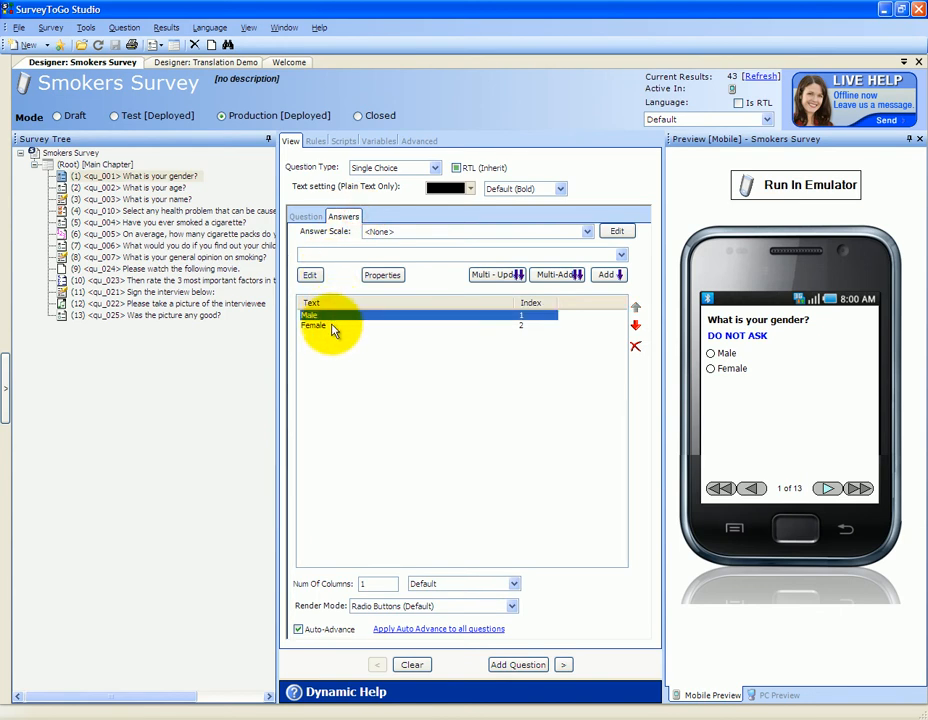
click(316, 324)
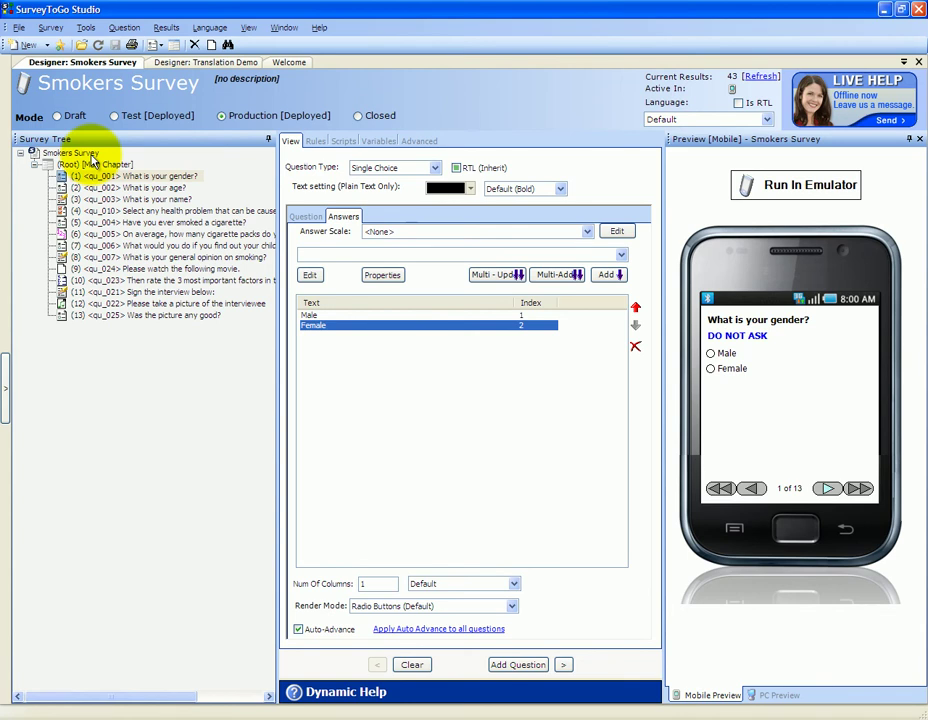
From the survey's Rules, add a quota named Males with expression Answer()
click(70, 152)
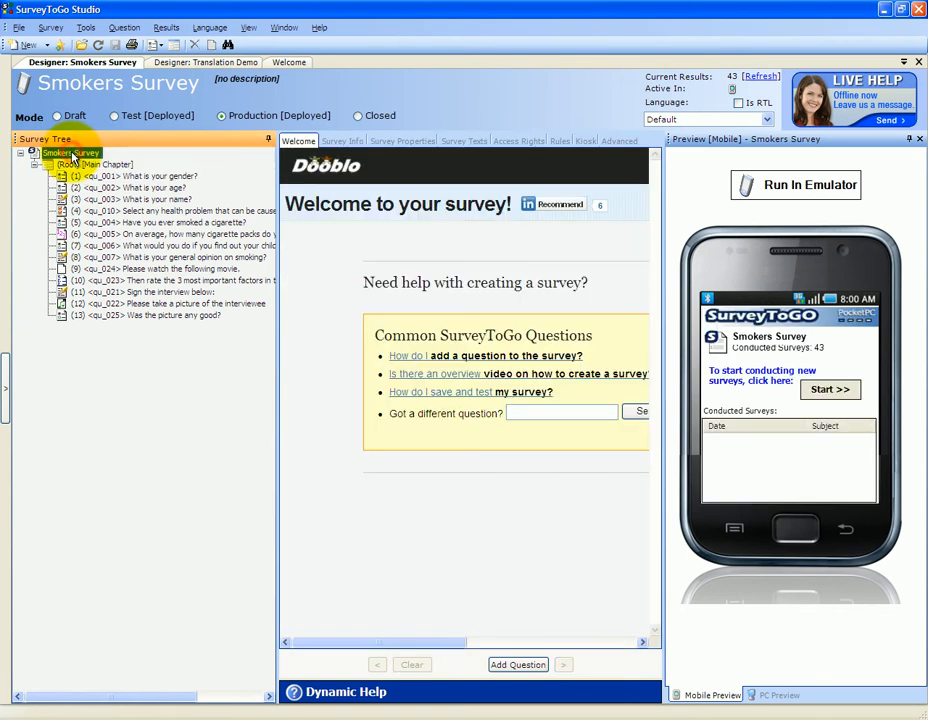
click(560, 140)
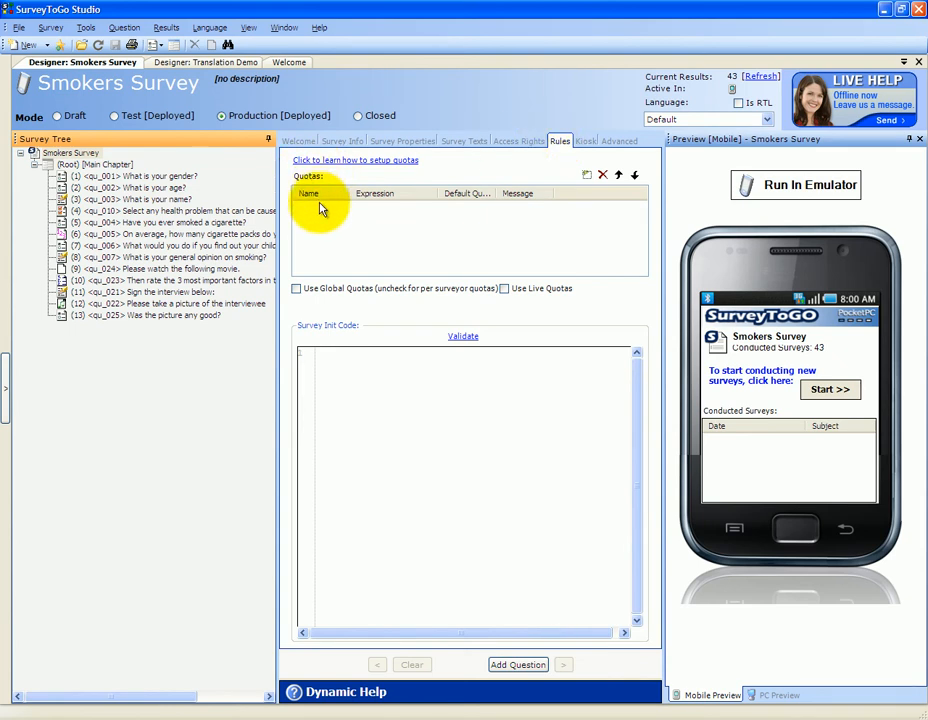
mouse_move(376, 198)
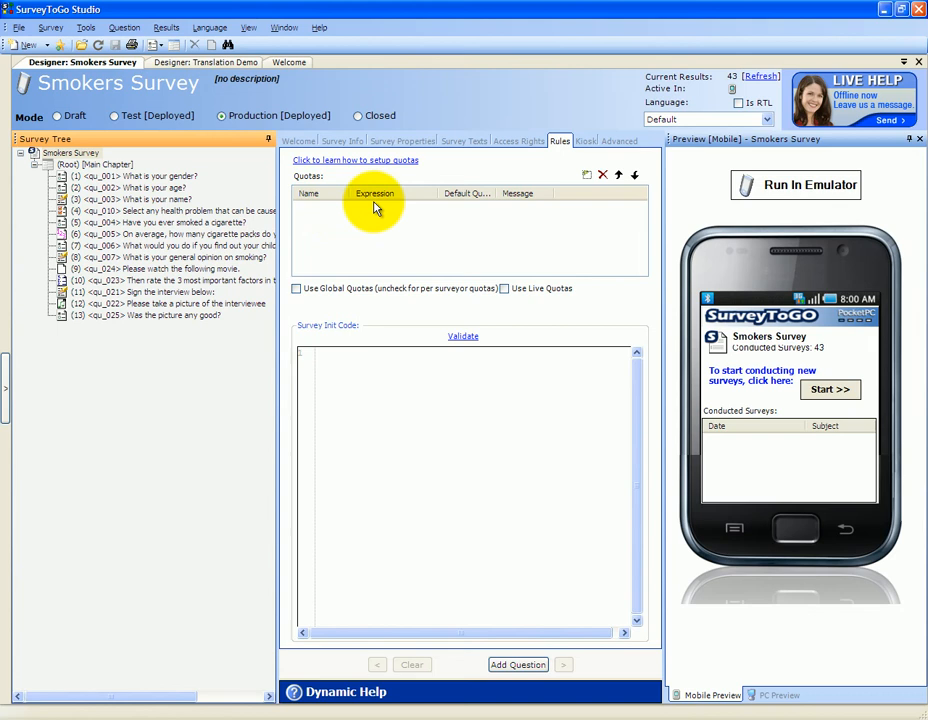
mouse_move(588, 176)
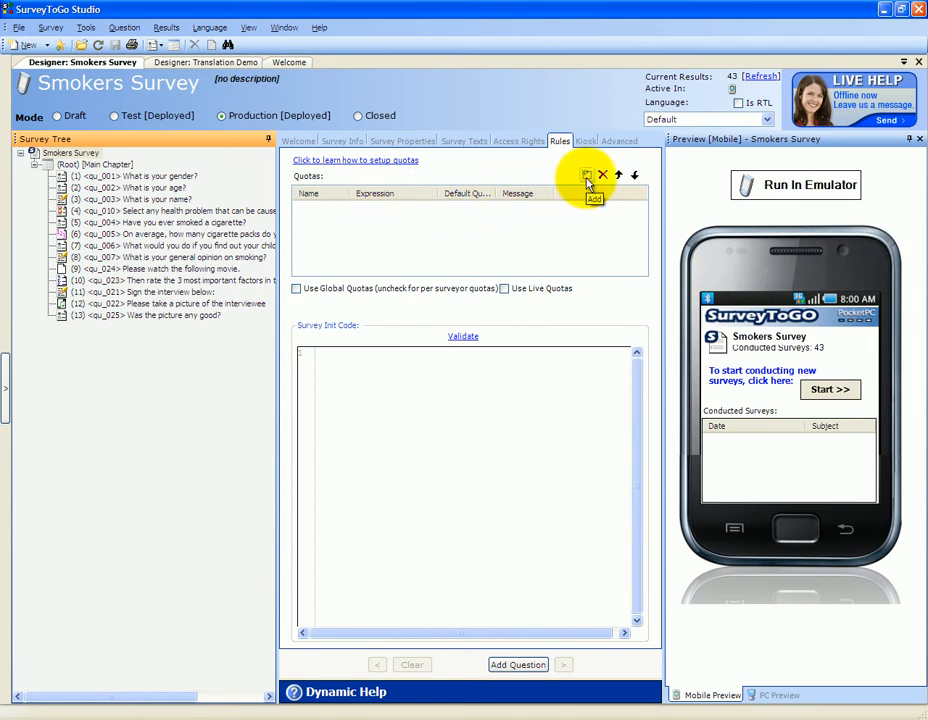
click(588, 176)
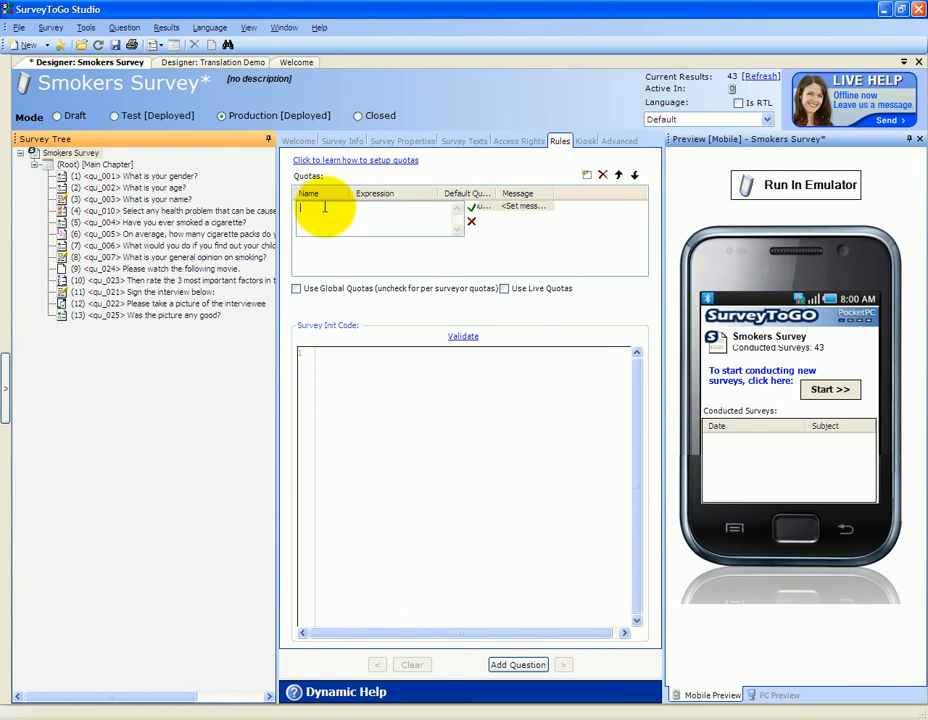
text(Males)
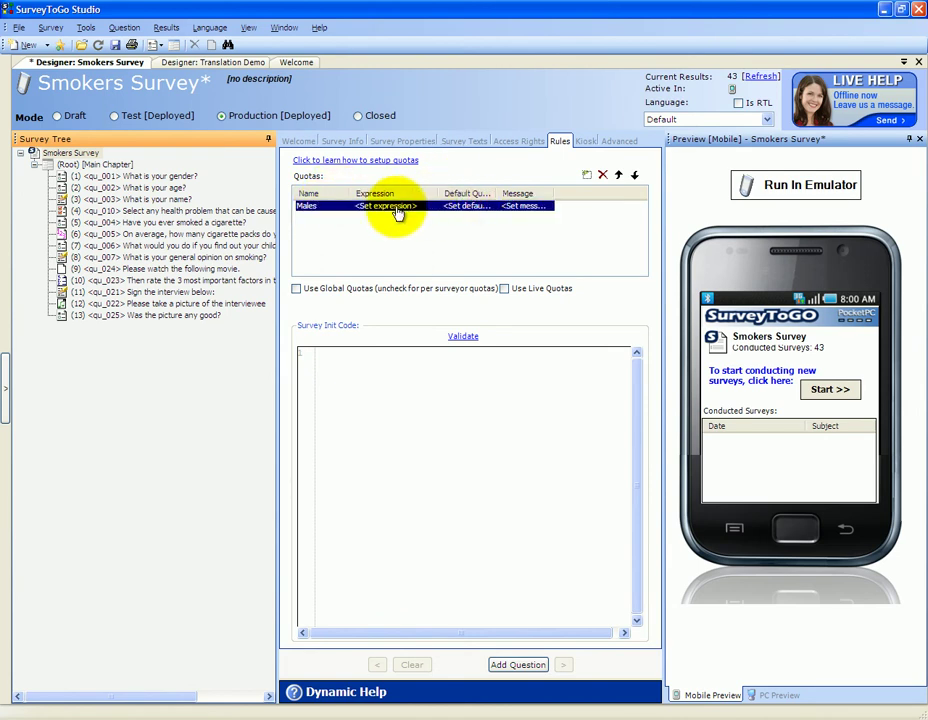
double_click(384, 206)
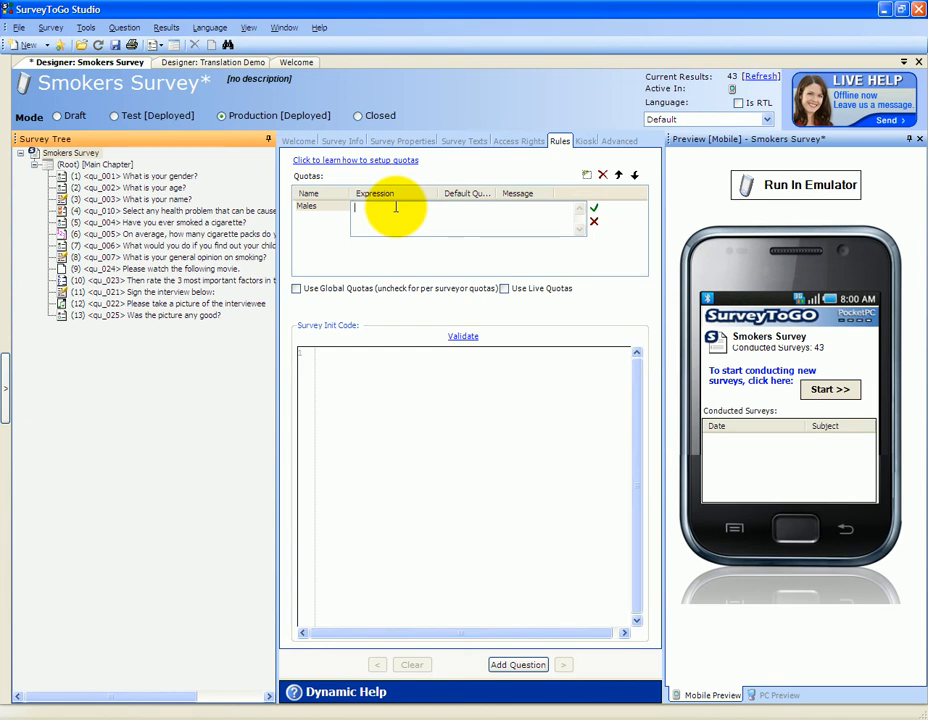
text(Answer())
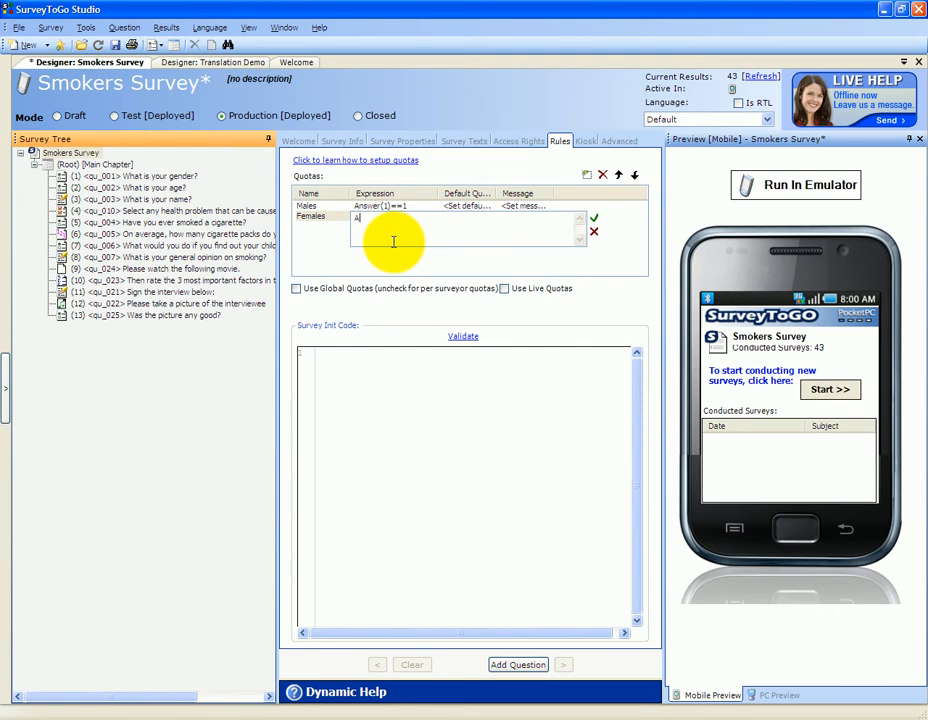
Add a Females quota row with expression Answer(1)==2 and commit it
text(Answer(1)==2)
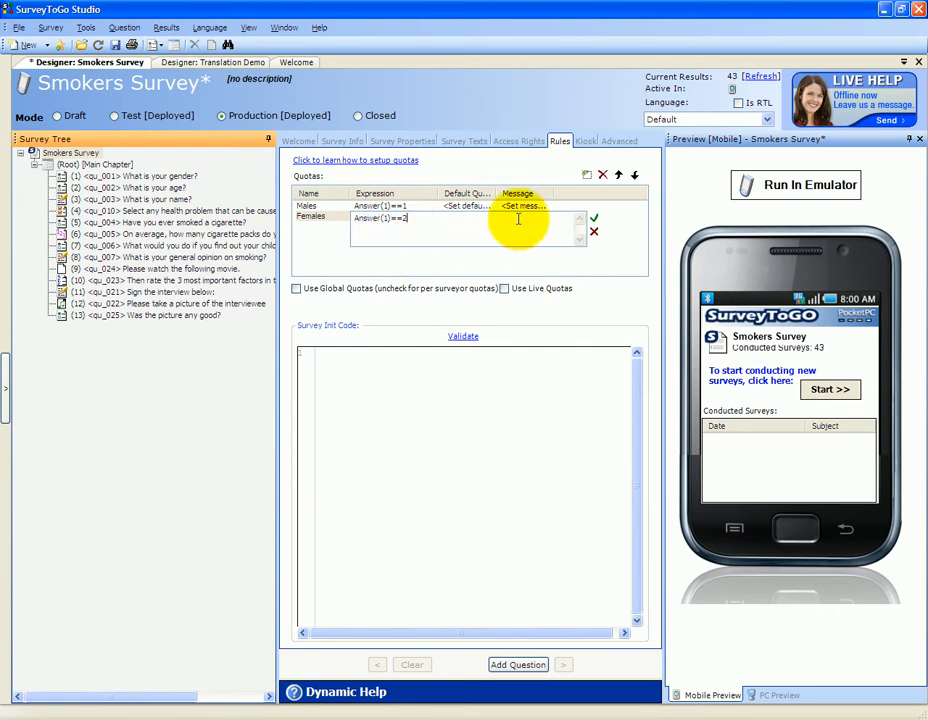
click(594, 216)
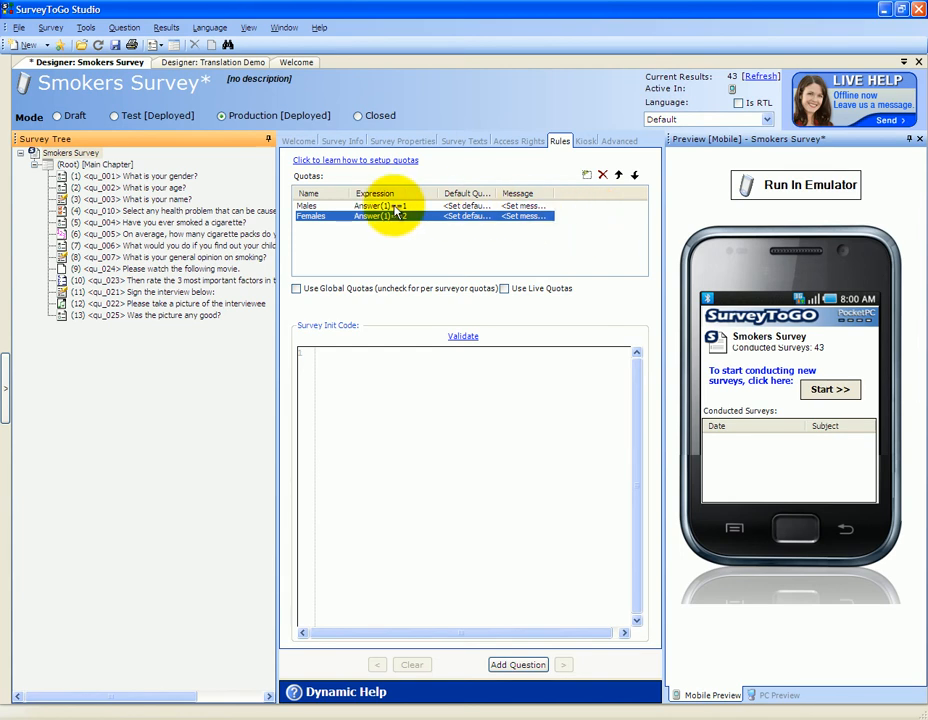
mouse_move(464, 204)
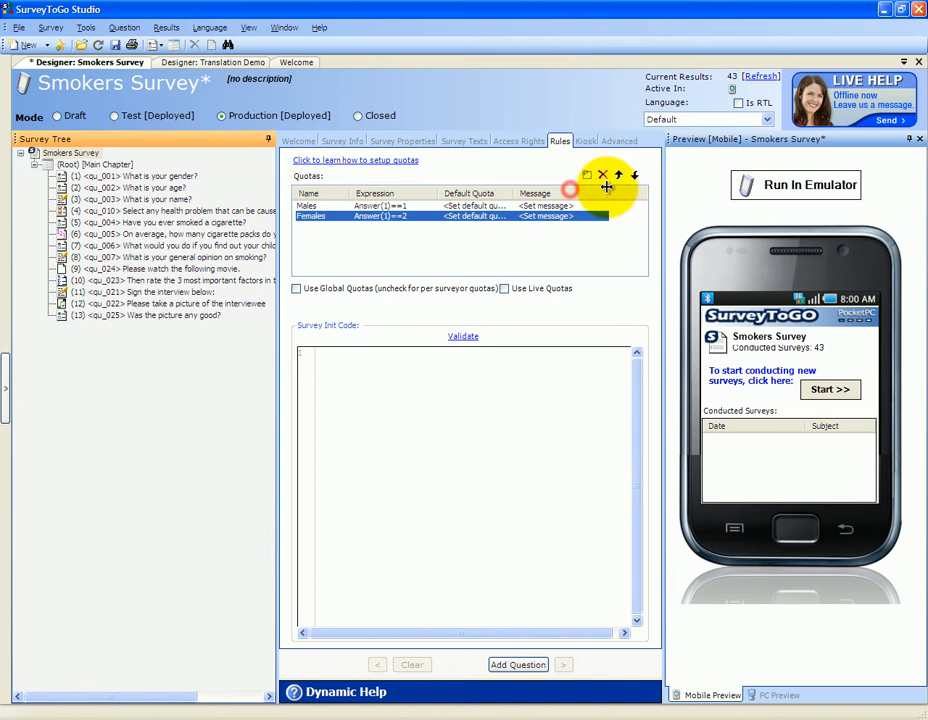
mouse_move(564, 210)
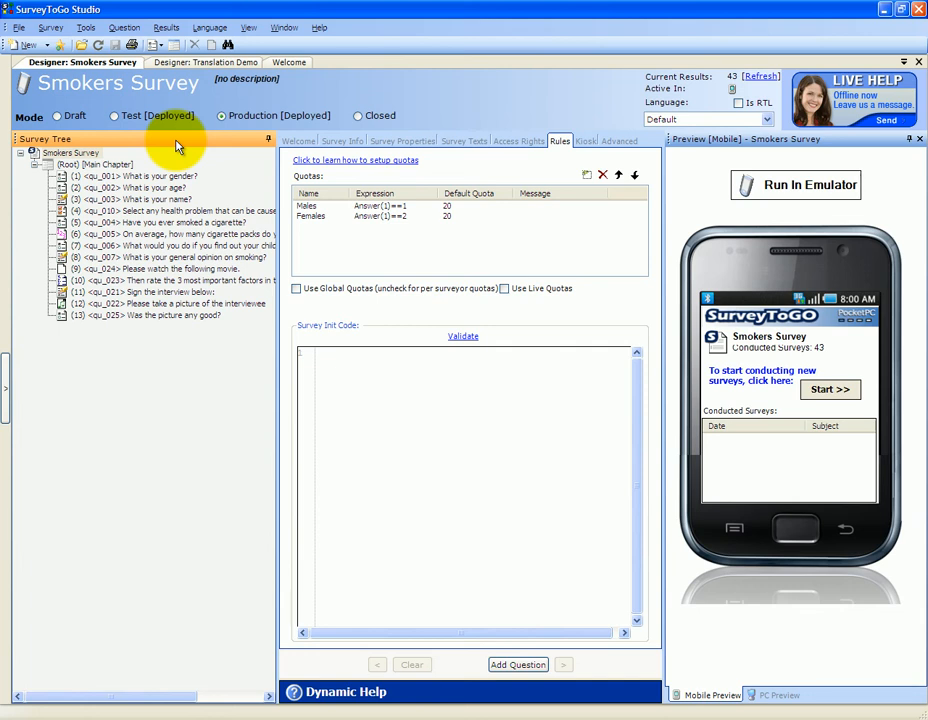
mouse_move(456, 208)
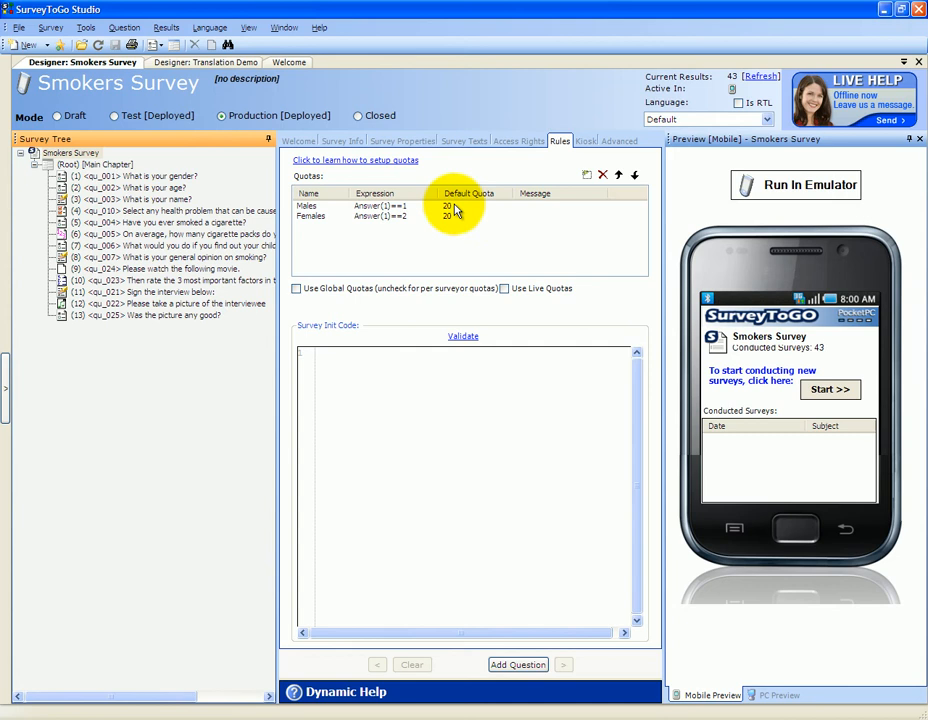
Set the Default Quota to 20 for Males and Females and save the survey
click(450, 216)
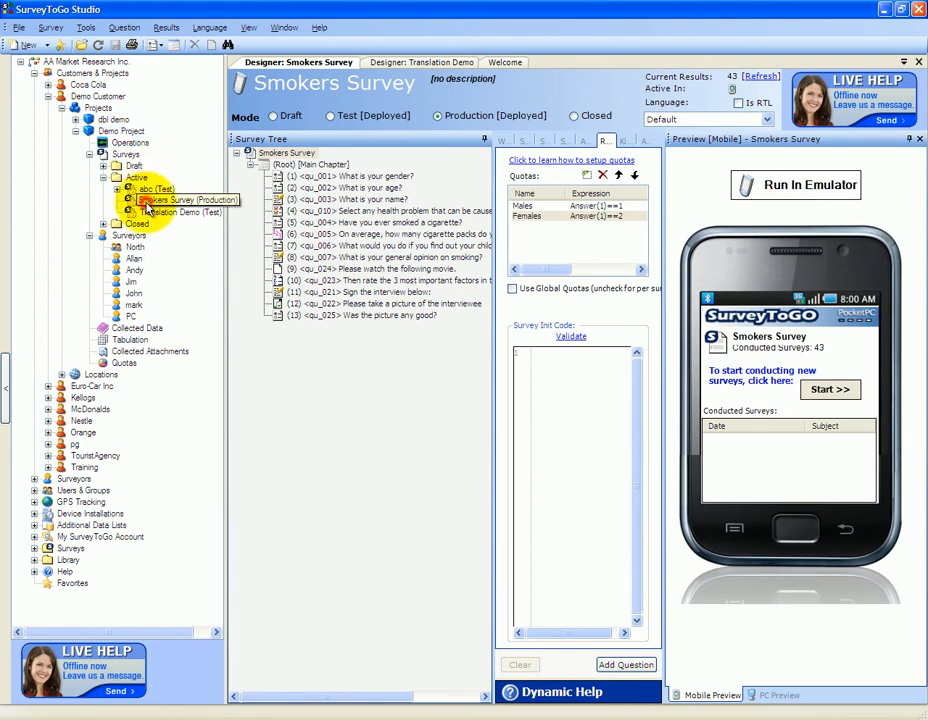
Browse Demo Project's surveys and surveyors, then open its Edit Quotas view
click(128, 236)
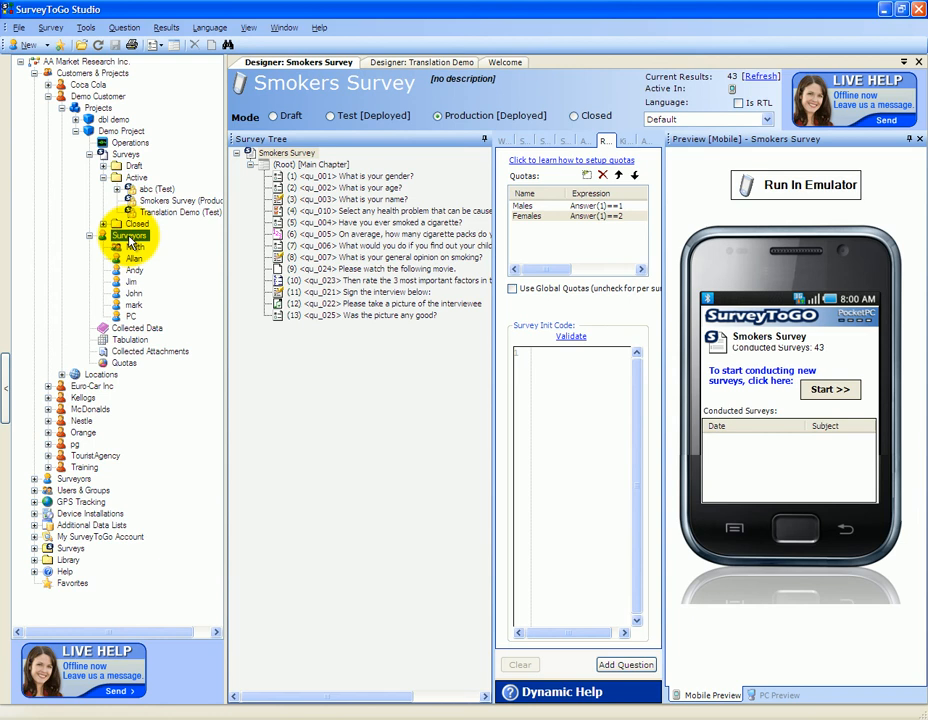
click(134, 270)
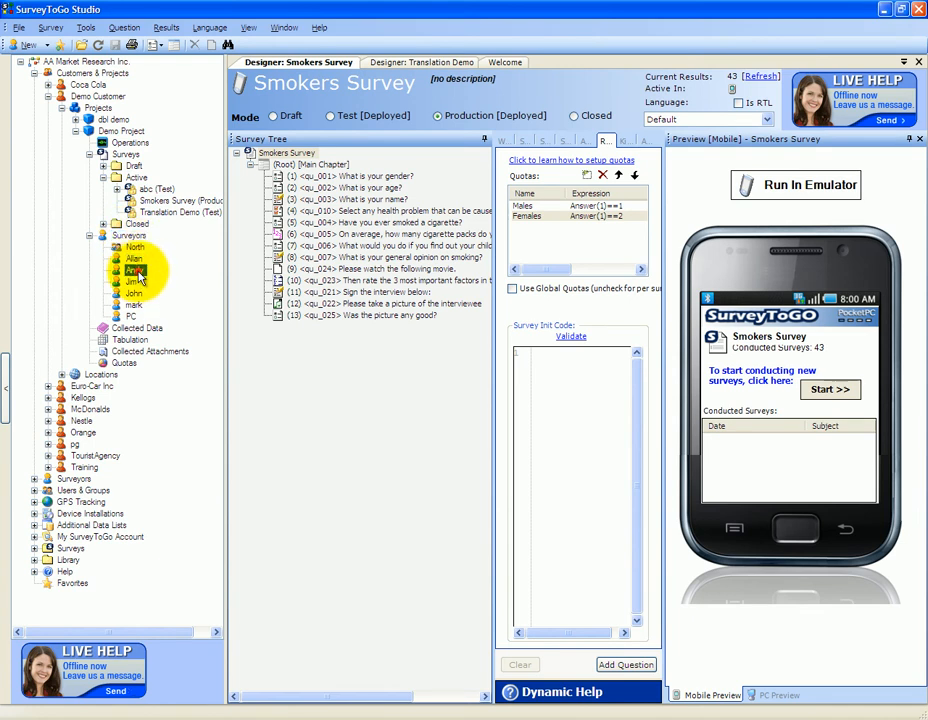
click(132, 304)
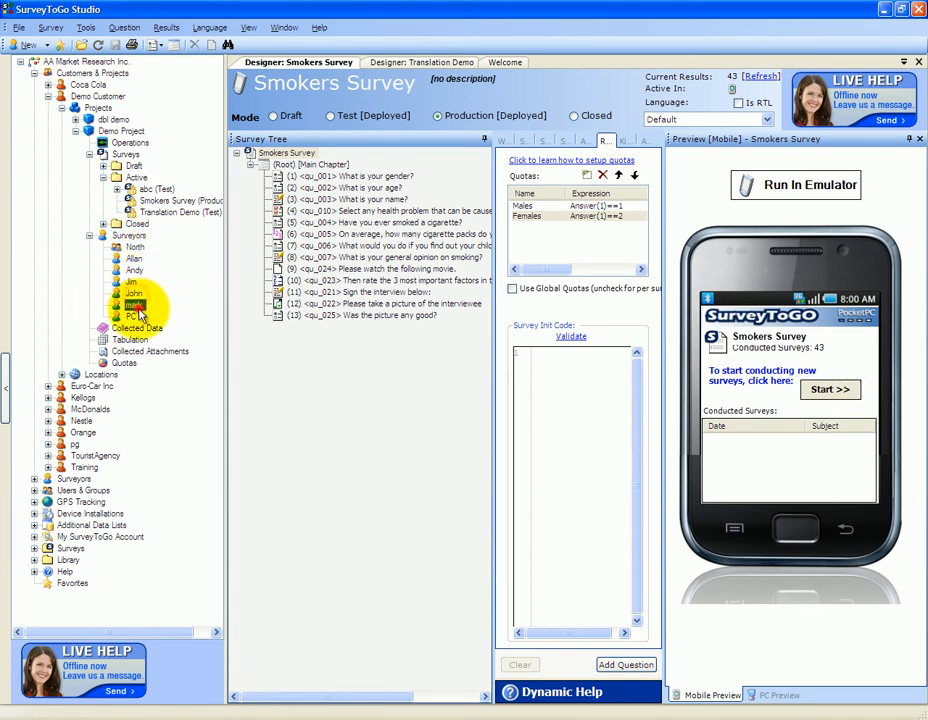
click(132, 304)
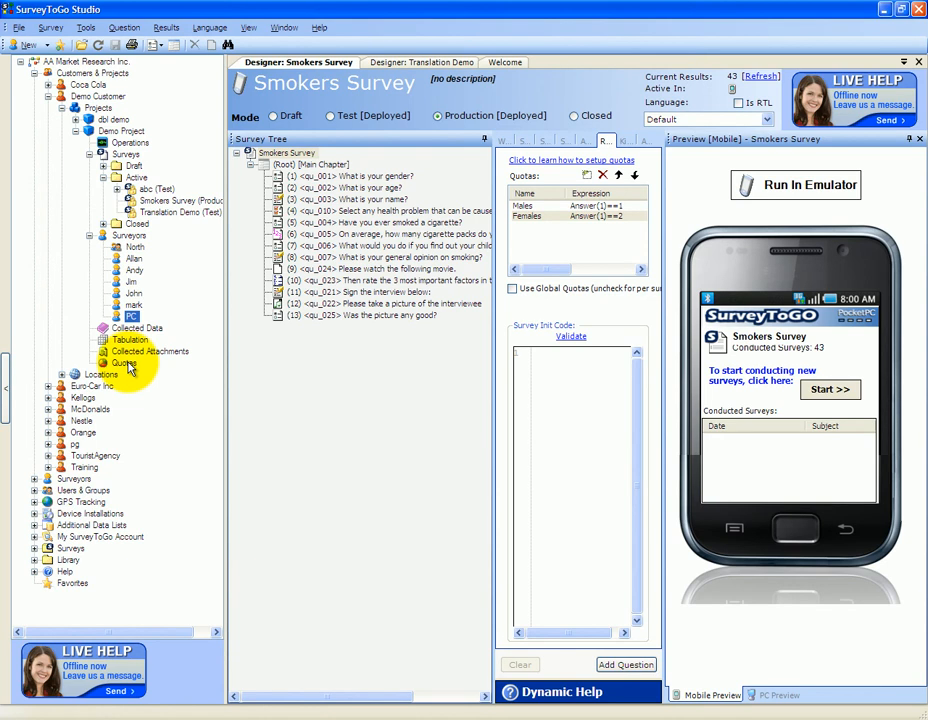
click(120, 364)
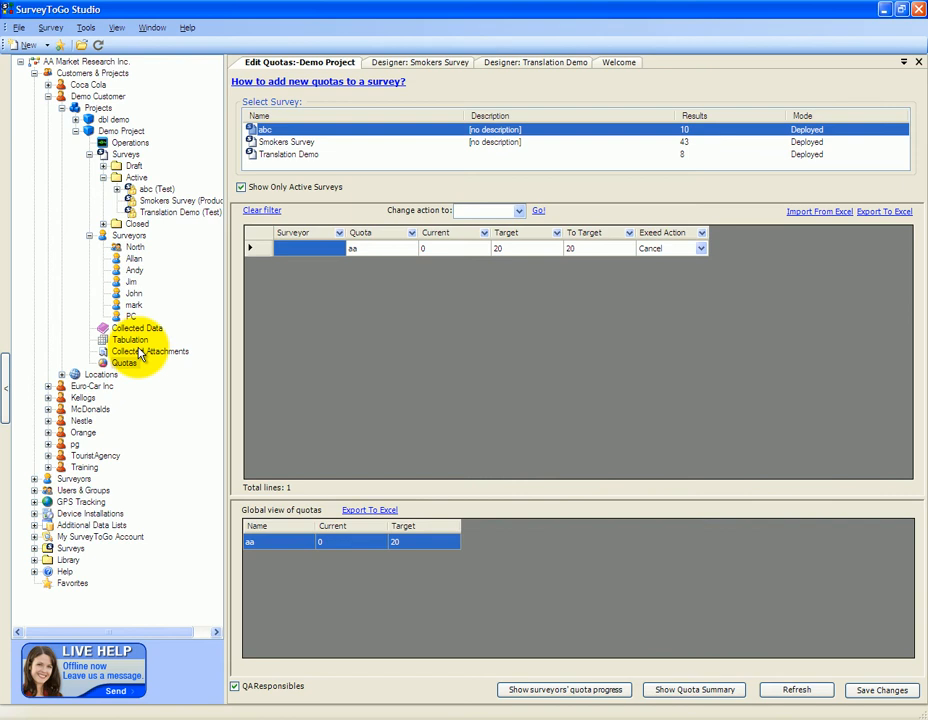
mouse_move(216, 264)
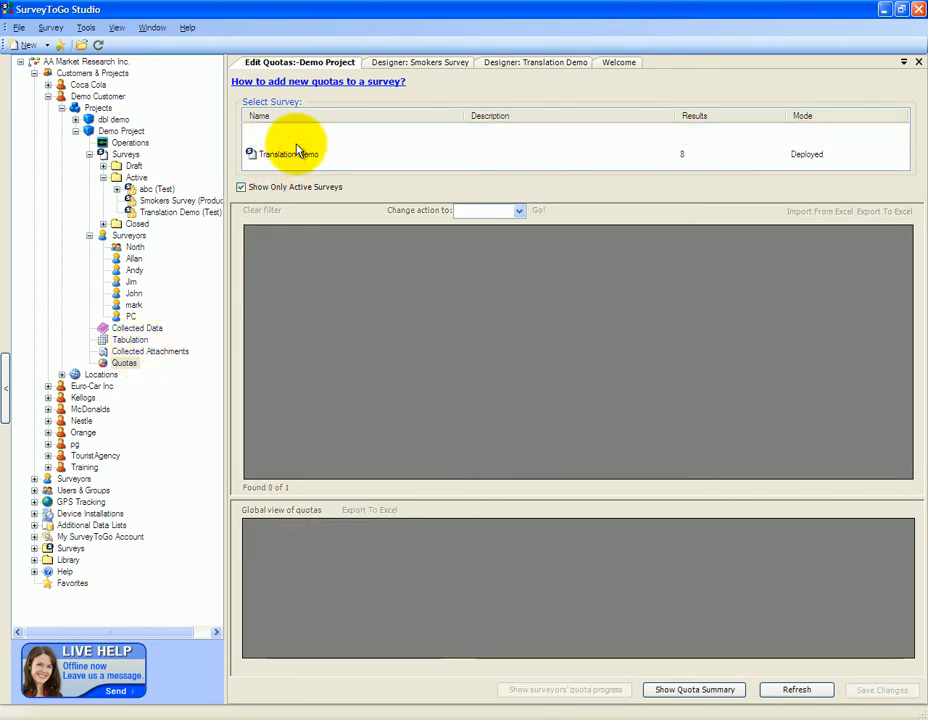
click(288, 140)
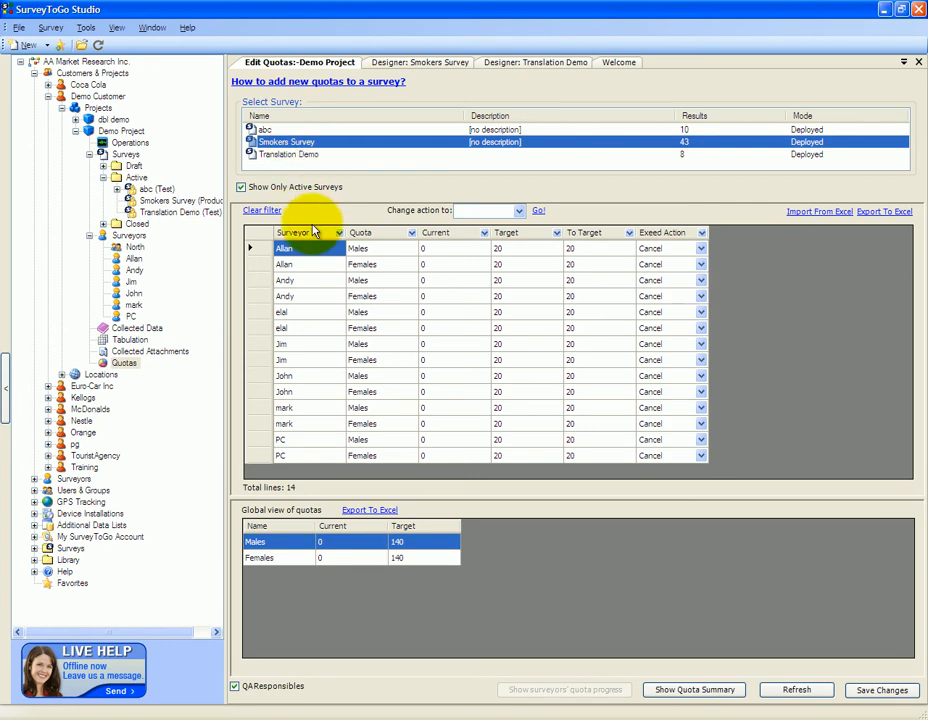
mouse_move(422, 388)
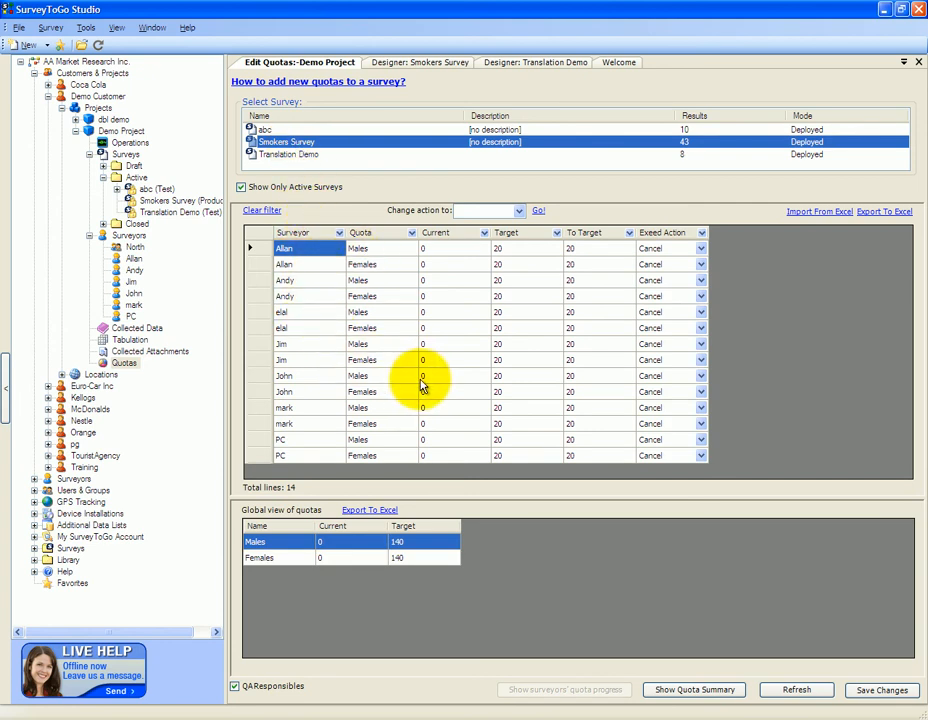
mouse_move(460, 384)
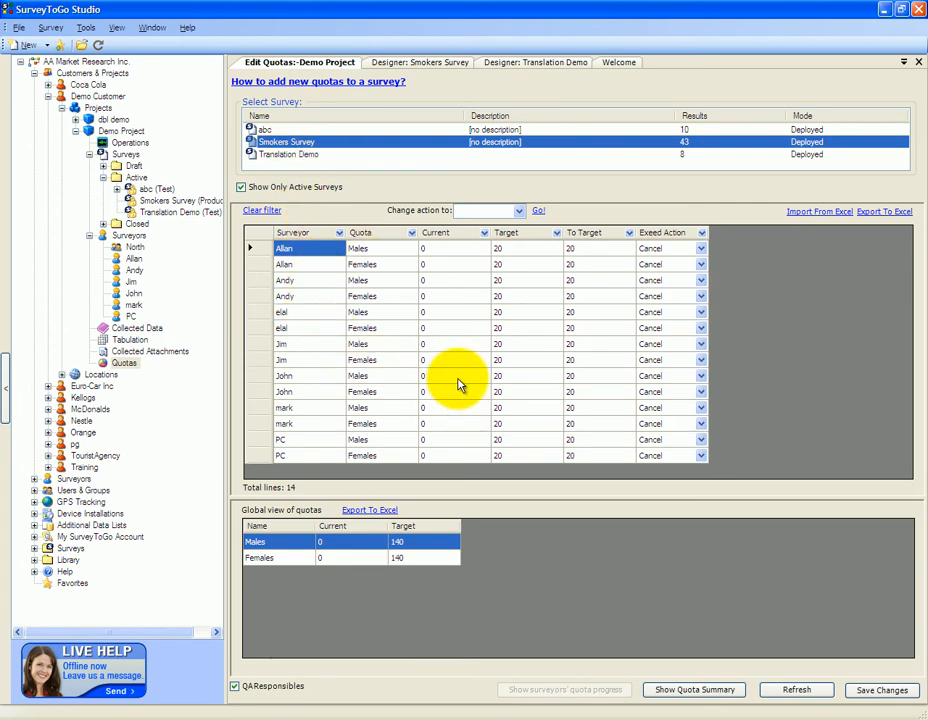
mouse_move(362, 480)
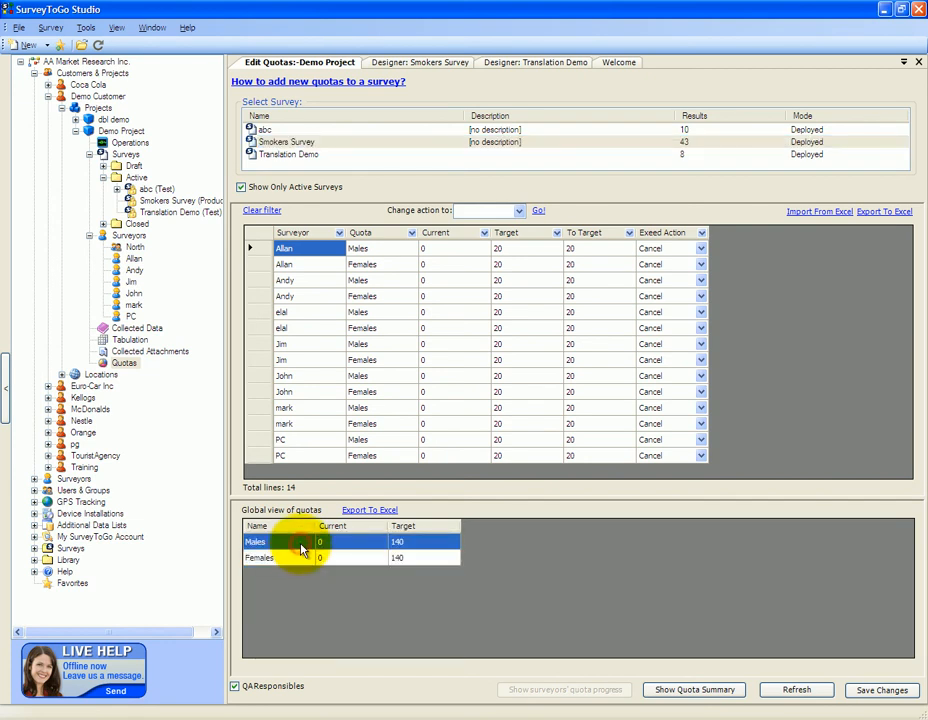
click(300, 558)
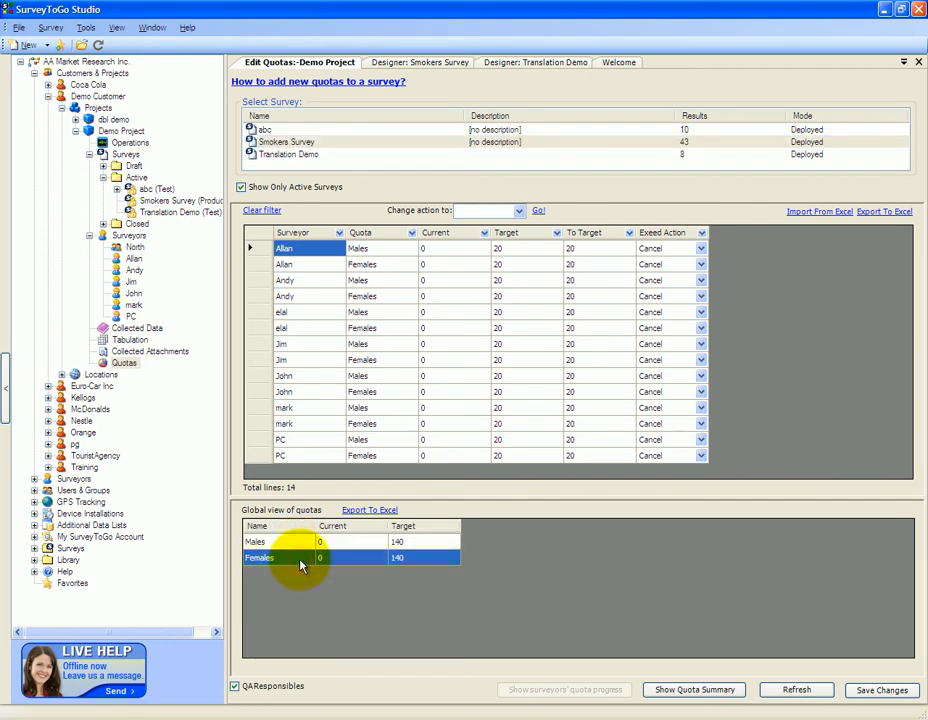
mouse_move(324, 300)
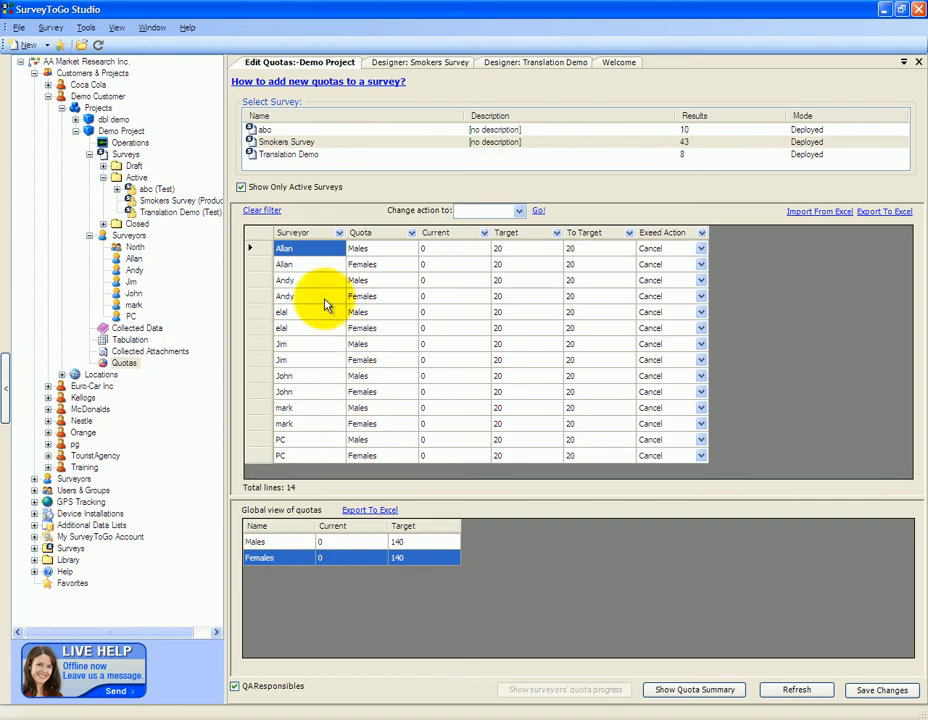
click(290, 344)
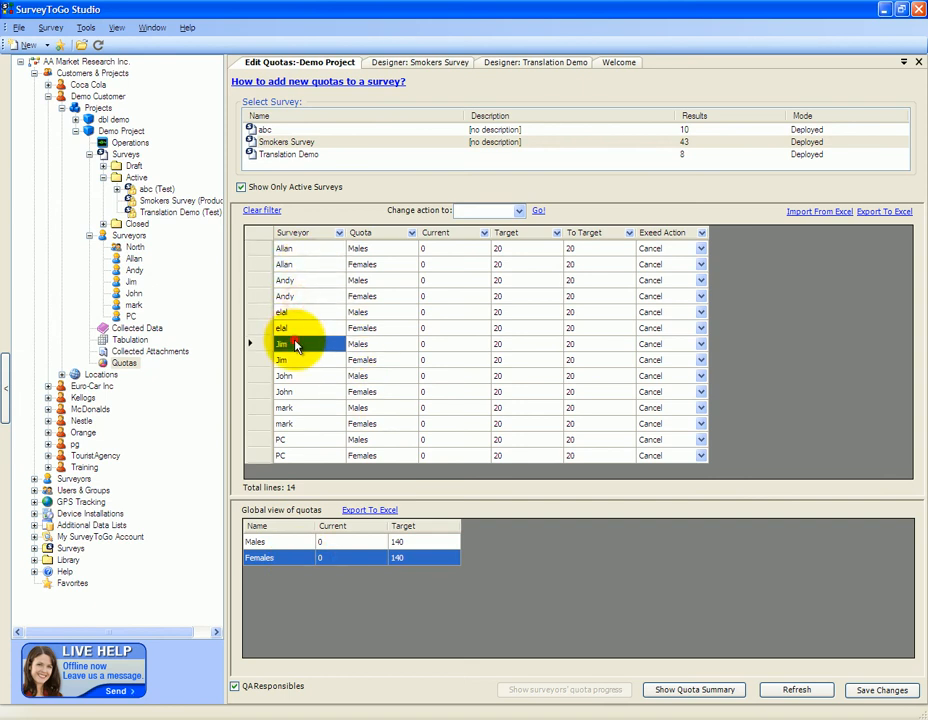
click(498, 344)
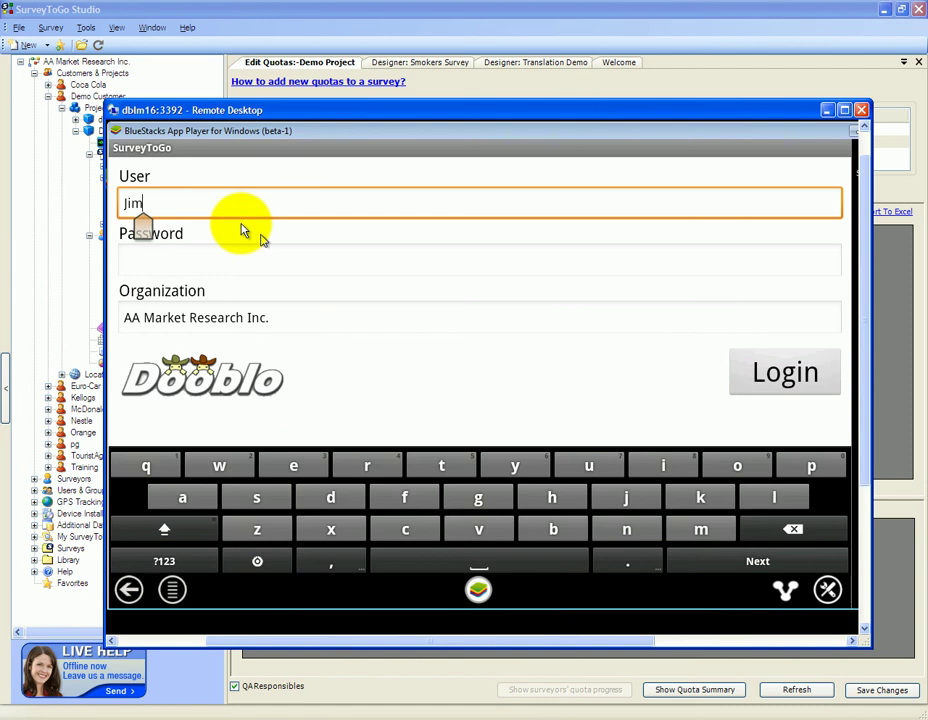
mouse_move(784, 370)
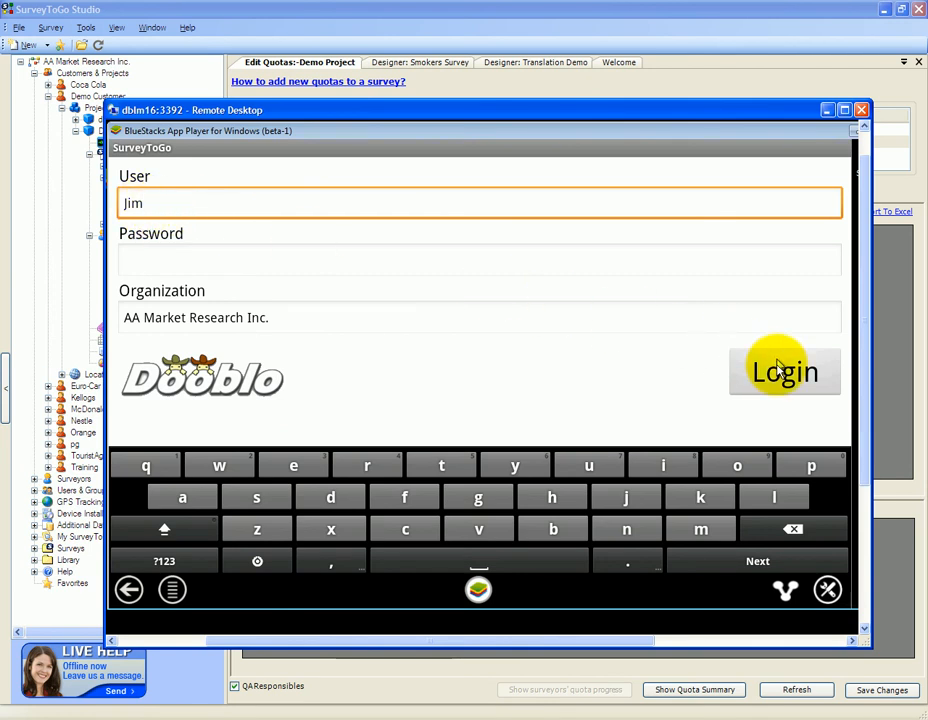
Log in as Jim and view Smokers Survey quotas, Males and Females at 0 of 20
click(784, 372)
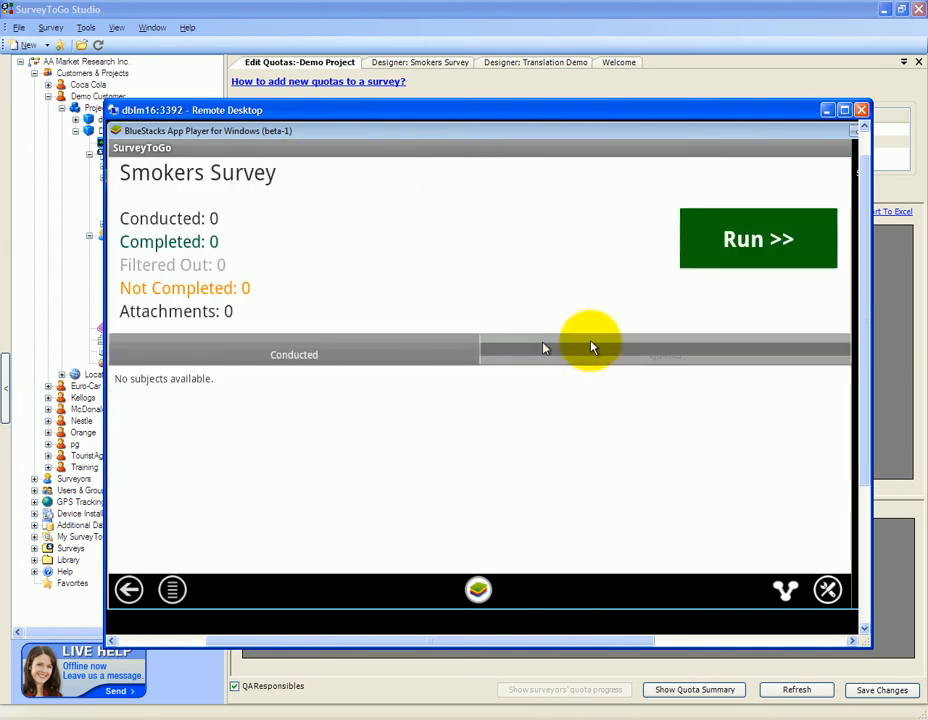
click(664, 354)
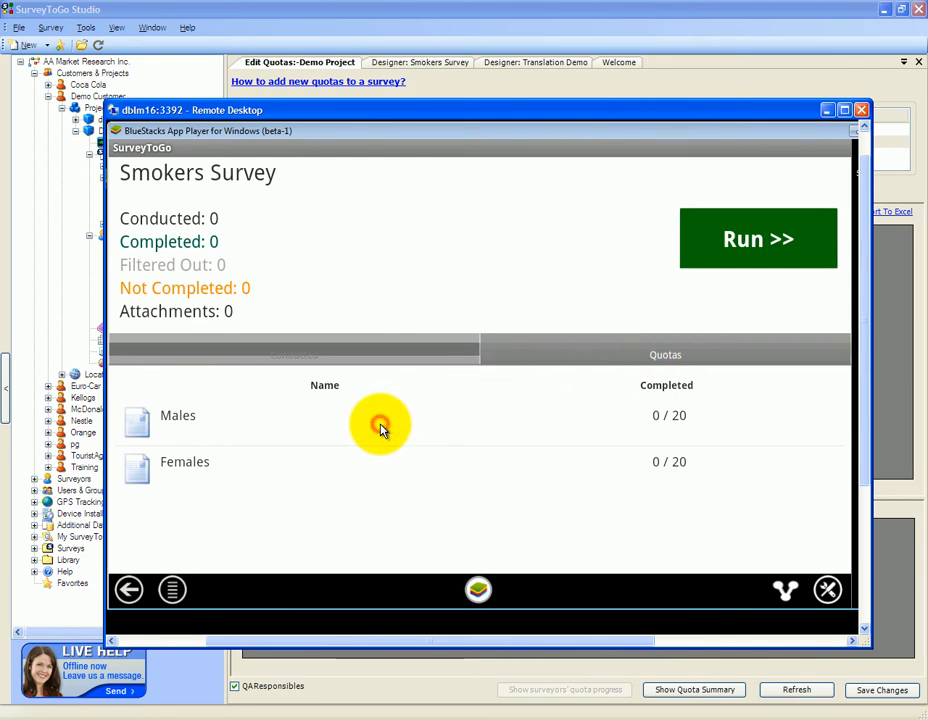
mouse_move(252, 436)
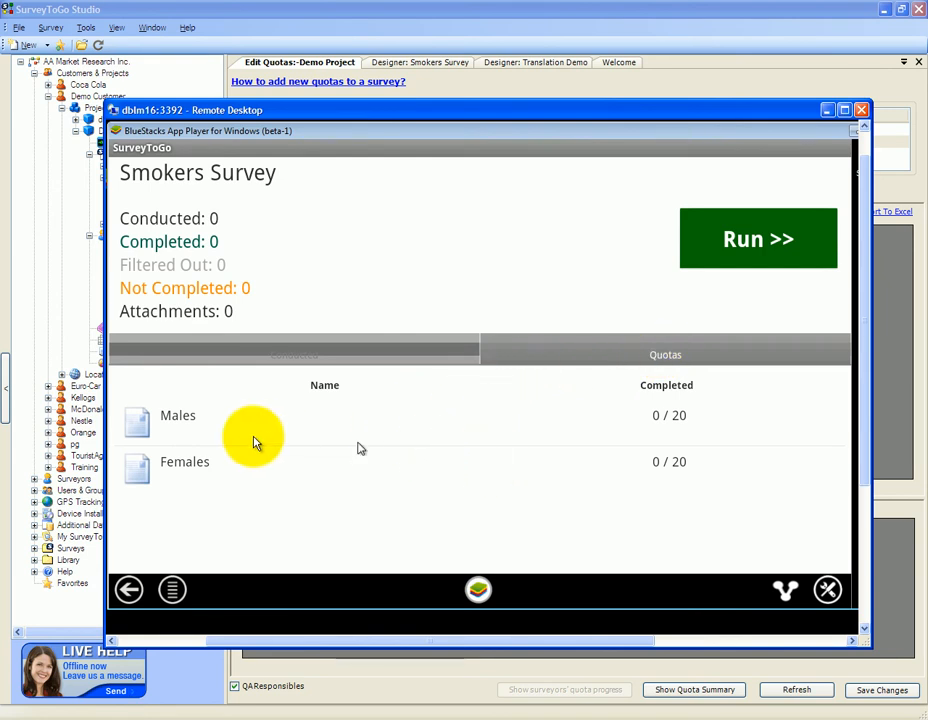
mouse_move(196, 432)
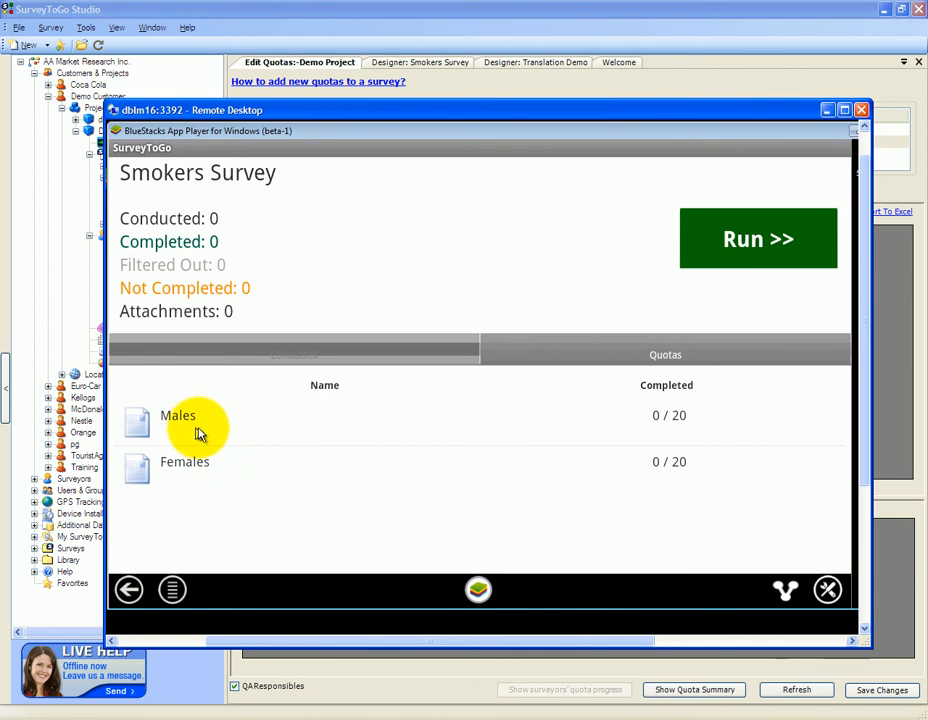
mouse_move(628, 304)
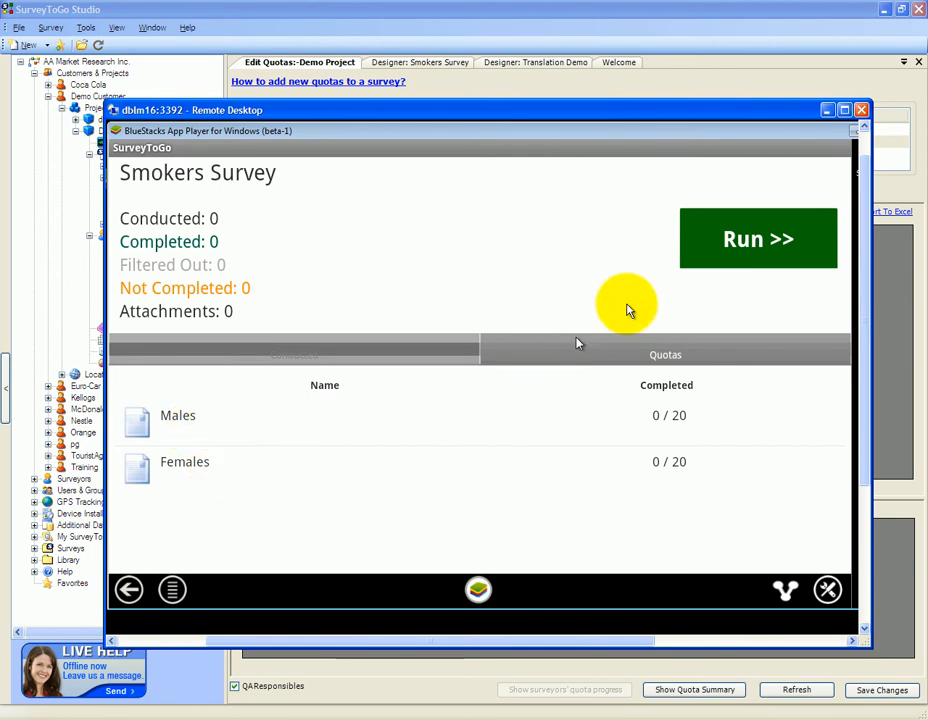
mouse_move(700, 250)
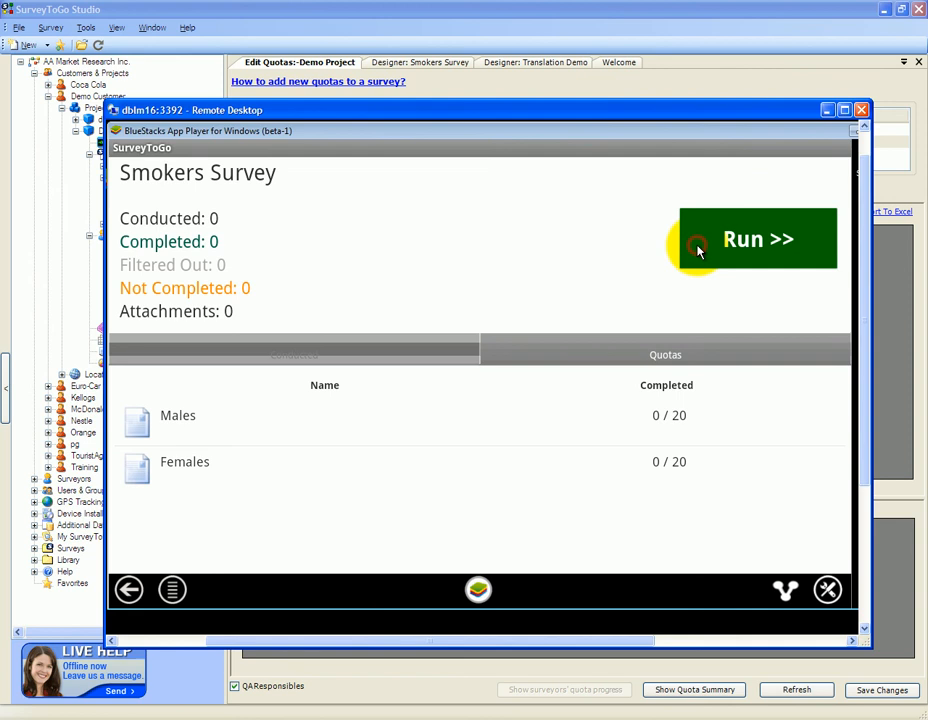
Run an interview answering Male and 16–24, bringing Males to 1 of 20
click(756, 238)
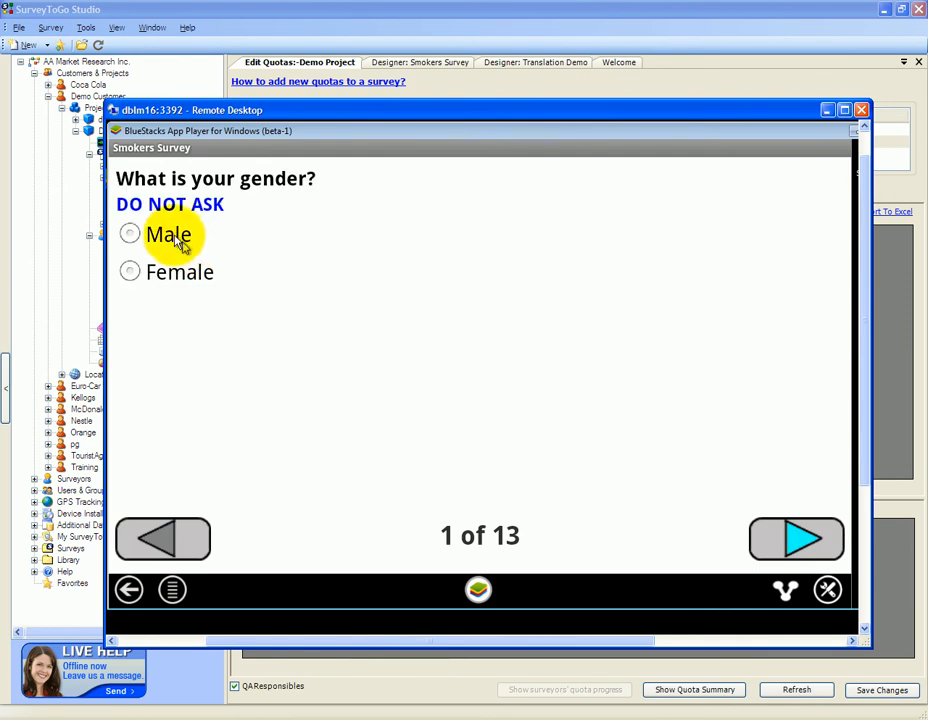
click(796, 538)
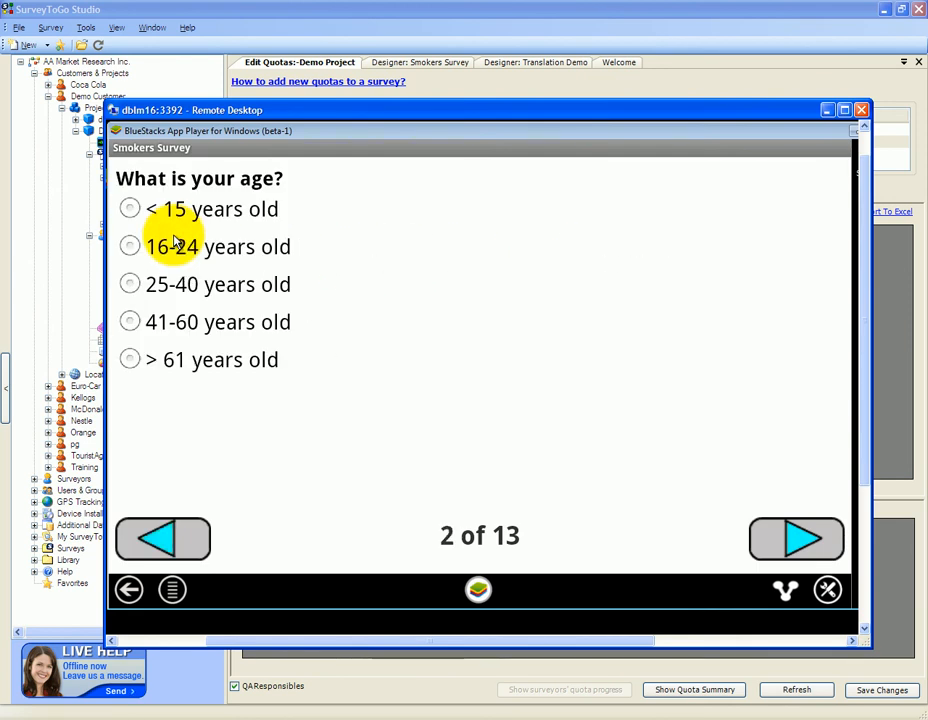
click(796, 538)
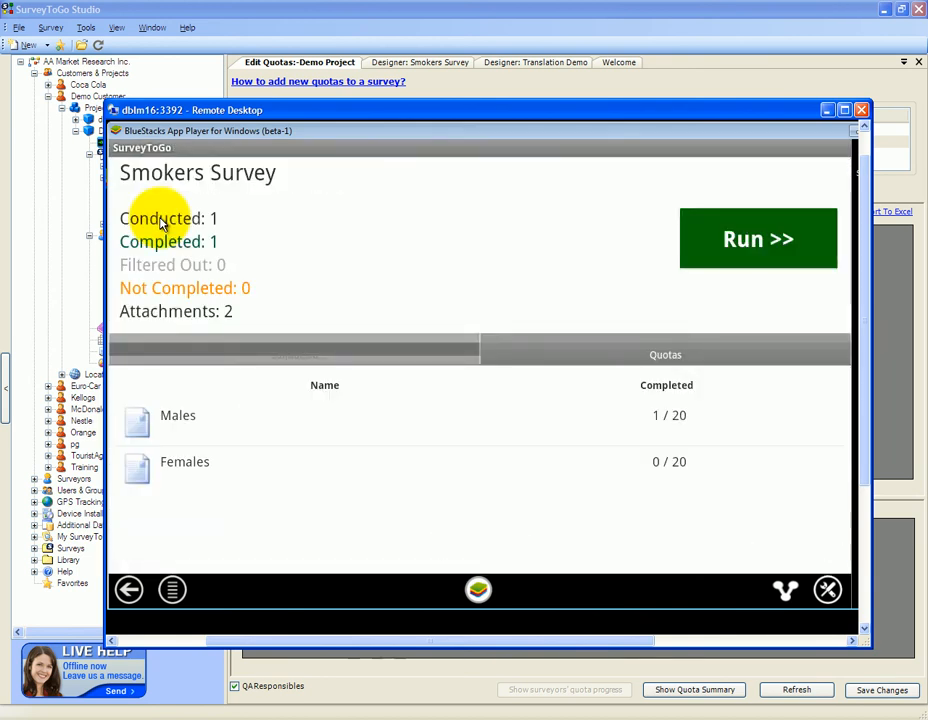
mouse_move(696, 420)
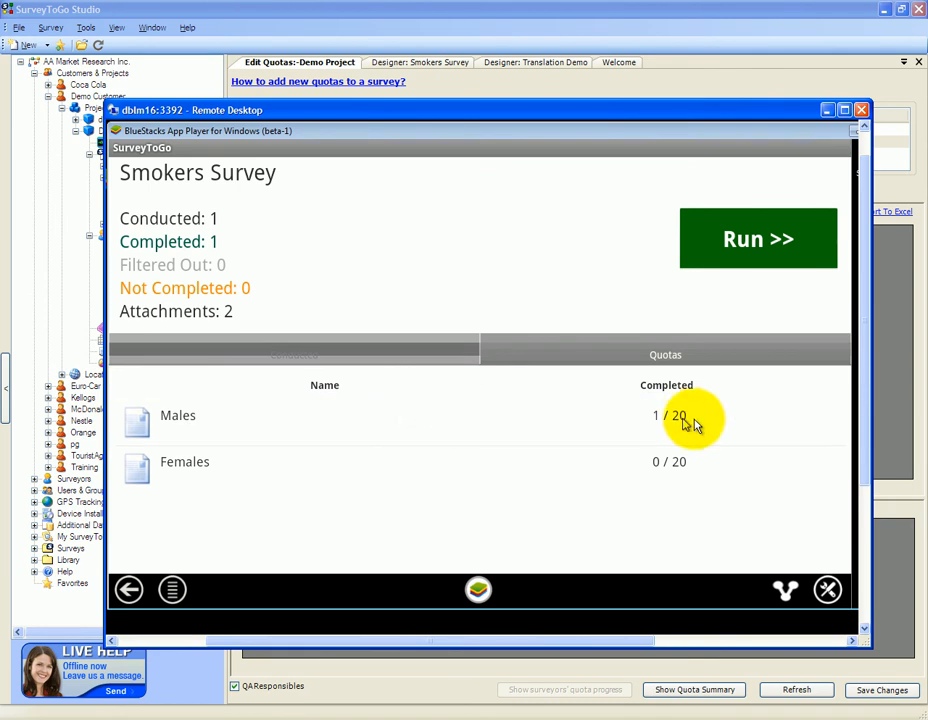
mouse_move(664, 418)
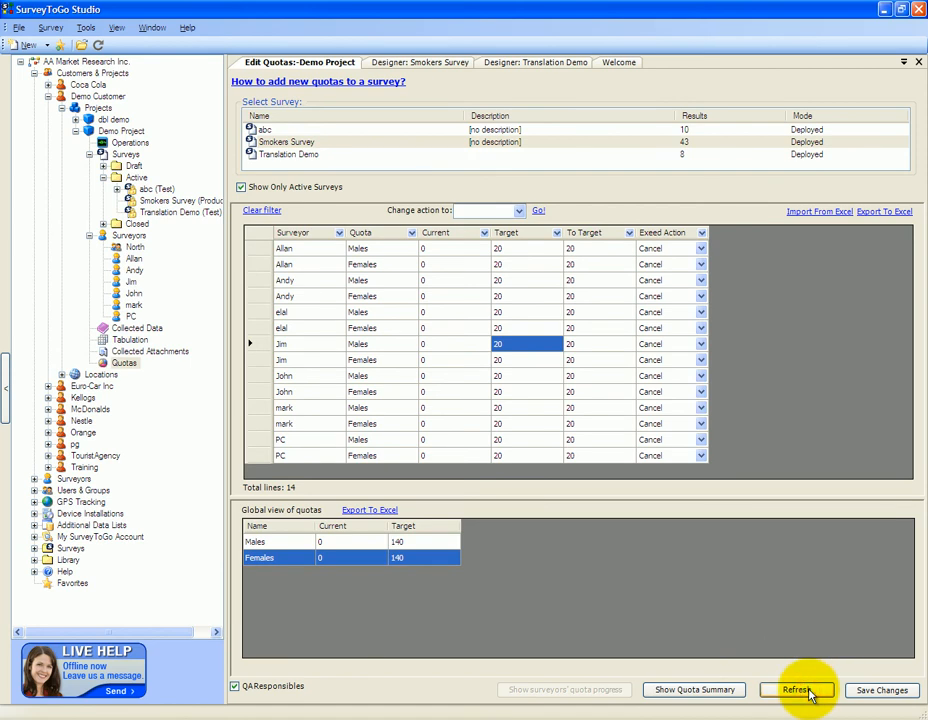
Refresh the quota counts so Jim's Males shows 1, and select a Target cell to edit
click(796, 690)
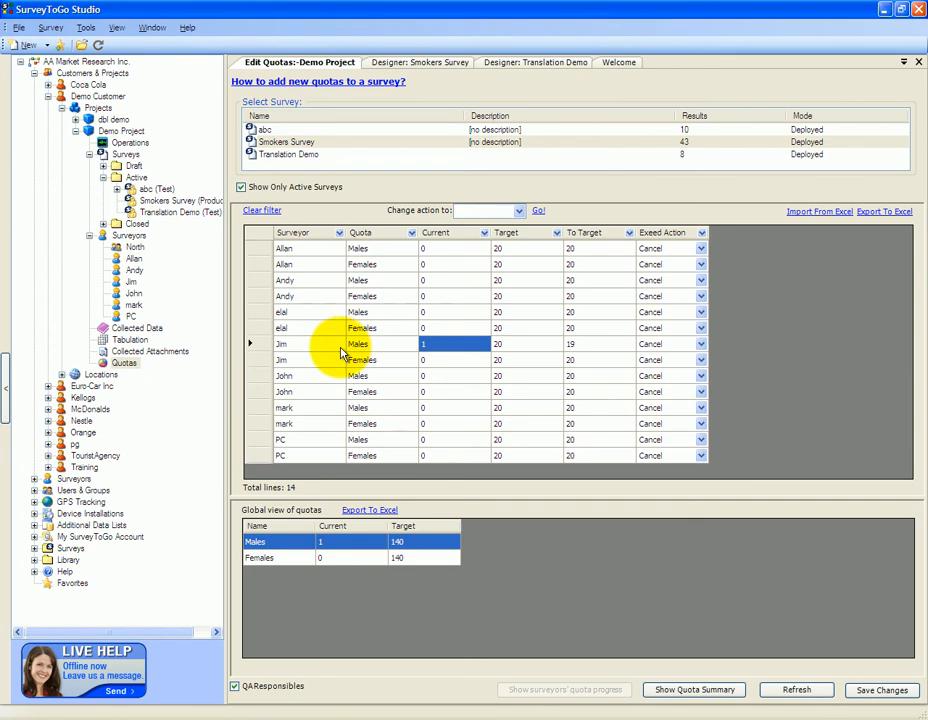
mouse_move(528, 356)
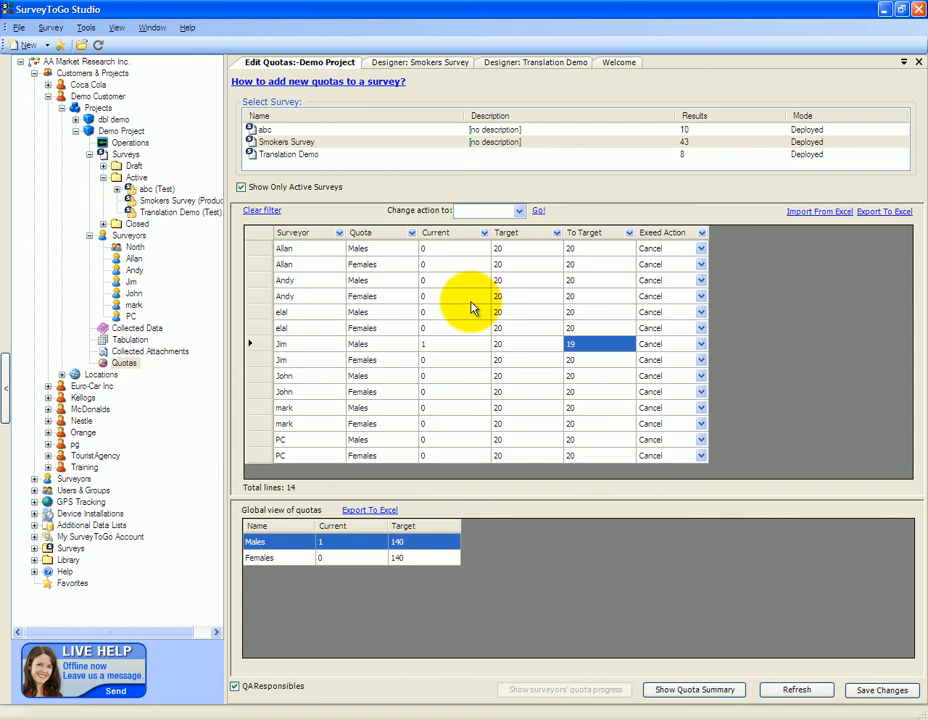
click(336, 232)
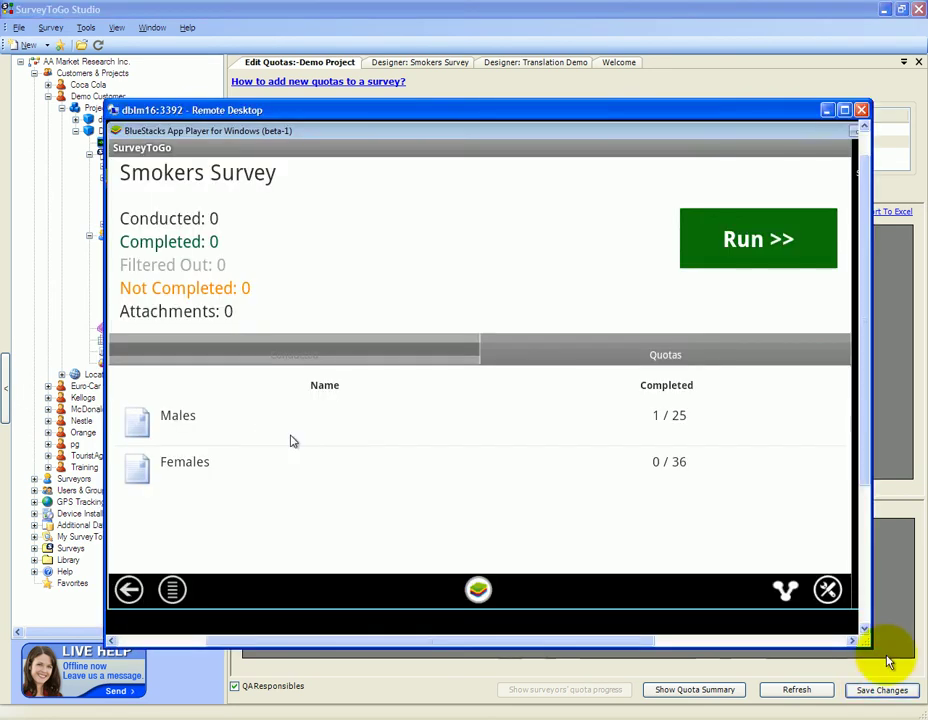
mouse_move(668, 436)
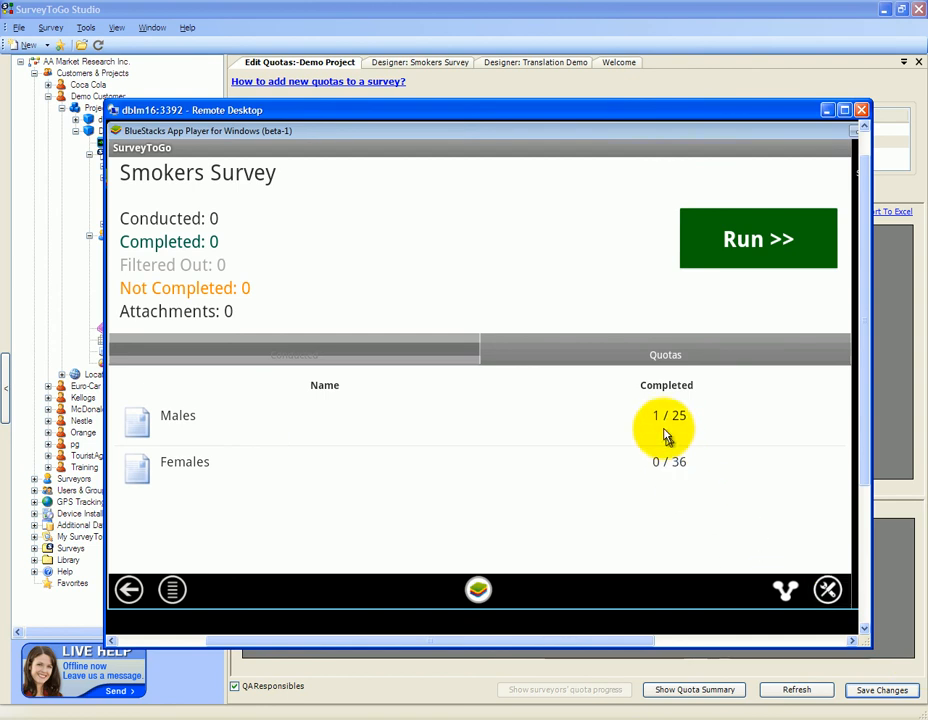
mouse_move(700, 432)
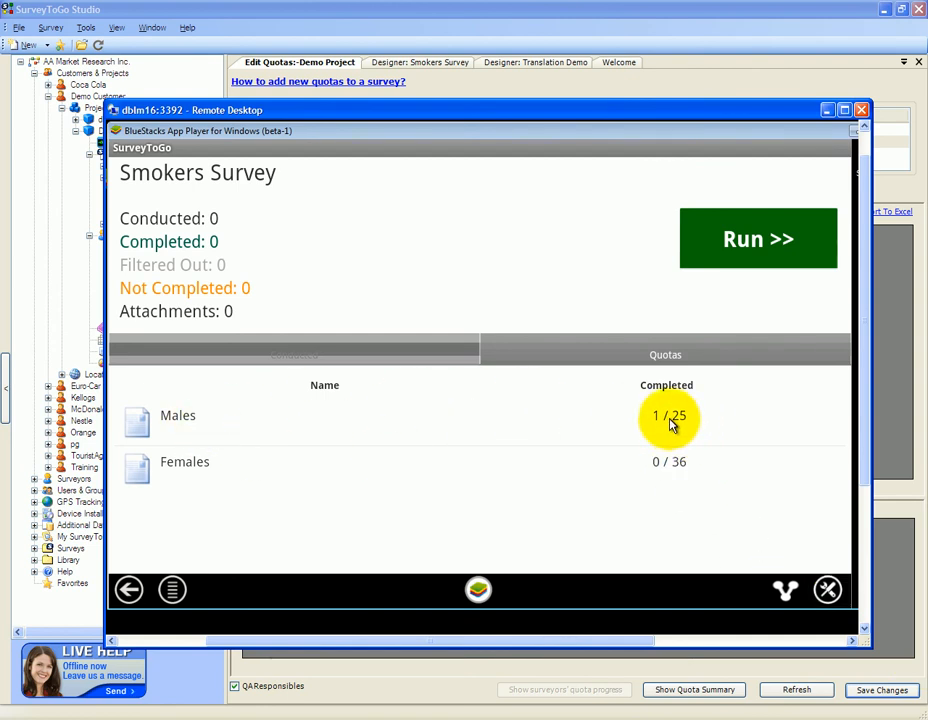
mouse_move(676, 460)
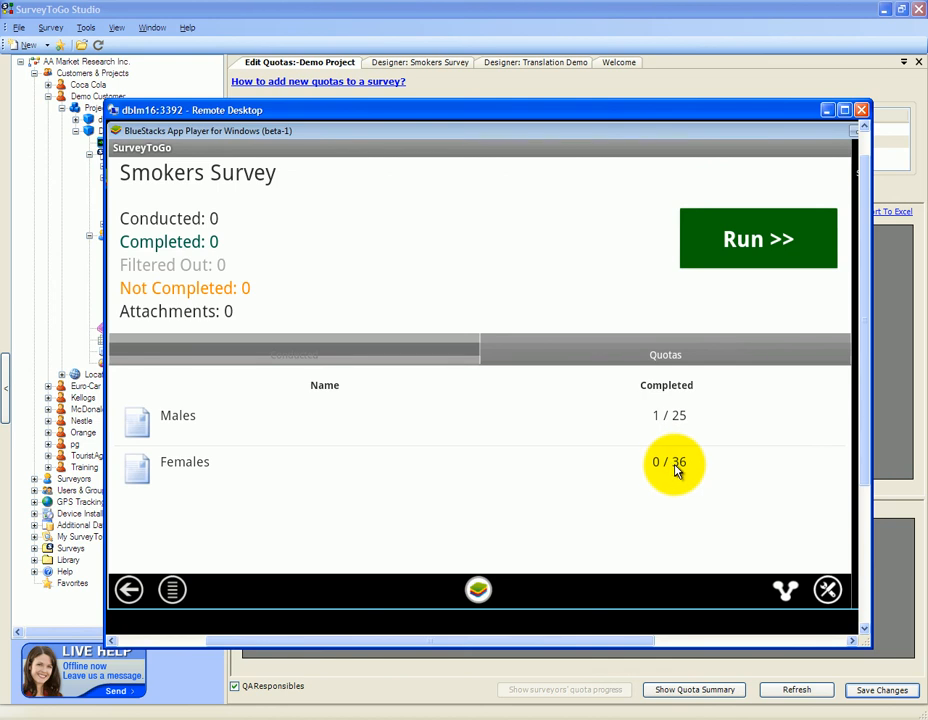
Check the device quotas at Males 1 of 25, Females 0 of 36, then save Jim's Males target of 1
click(860, 110)
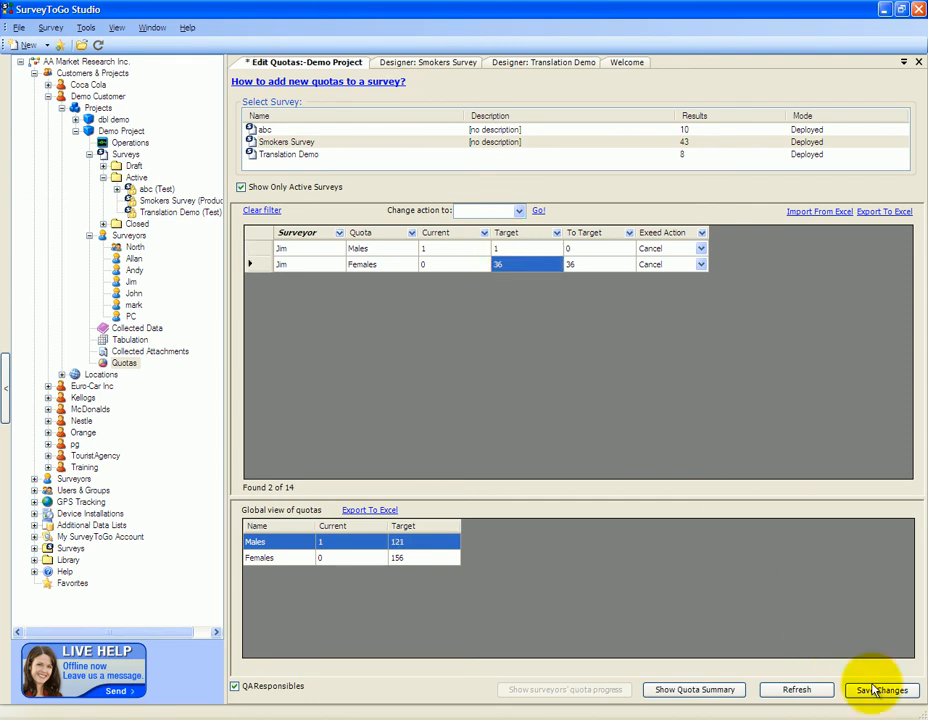
click(880, 690)
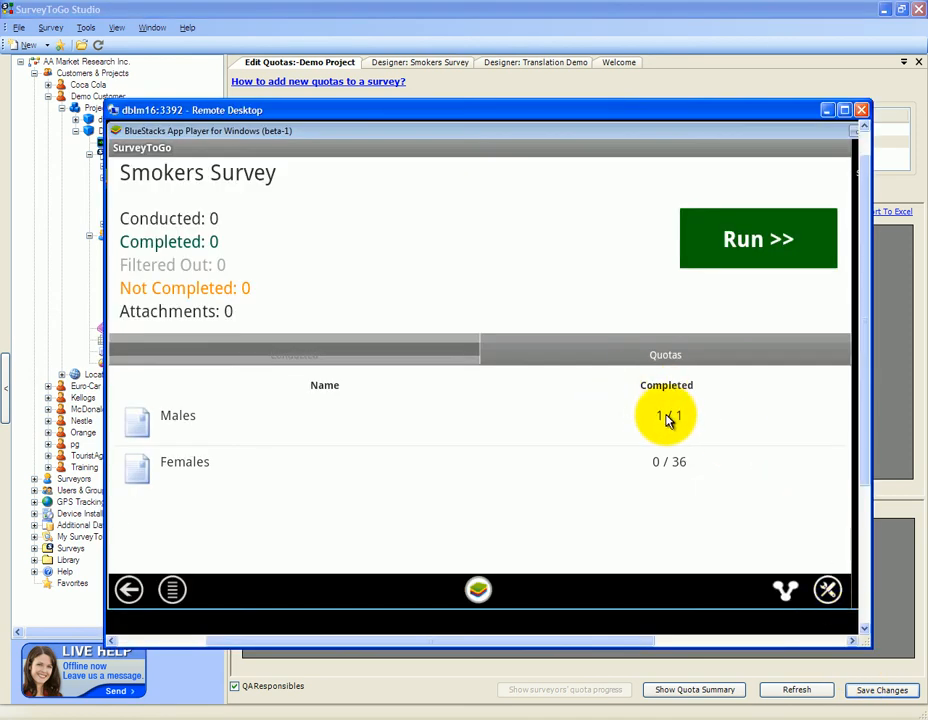
mouse_move(704, 288)
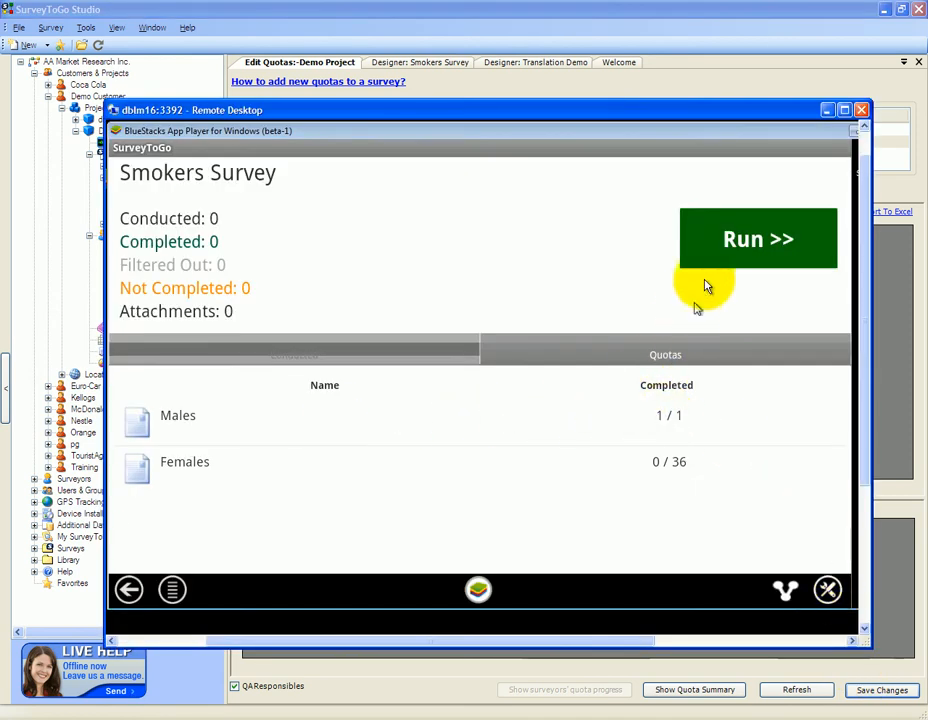
mouse_move(716, 256)
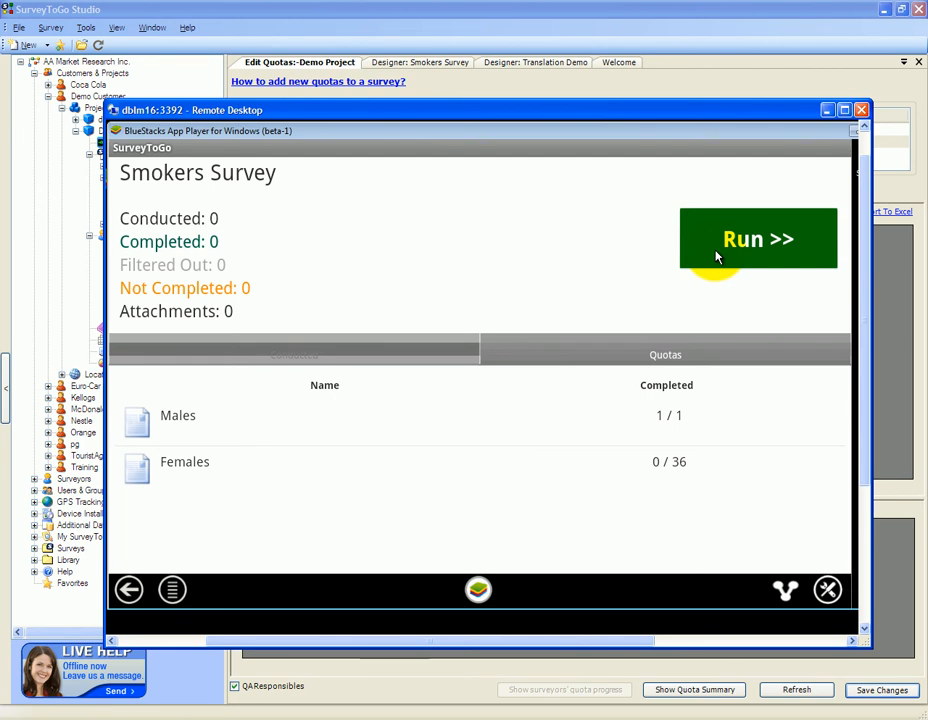
Start a new interview, answer Male, and dismiss the 'Quota was exceeded: Males' warning
click(756, 240)
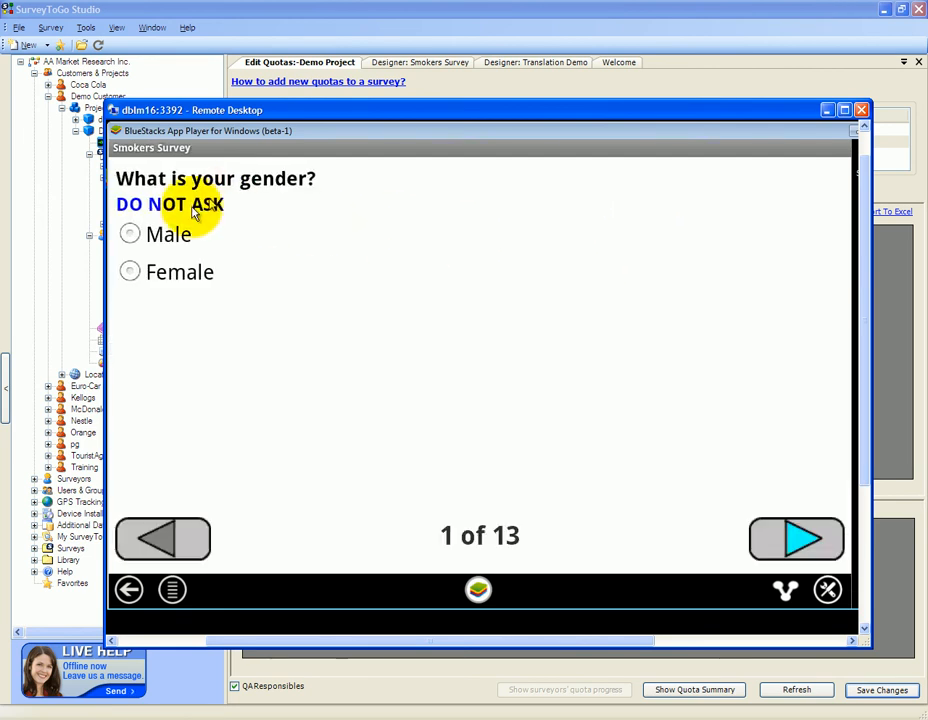
click(130, 232)
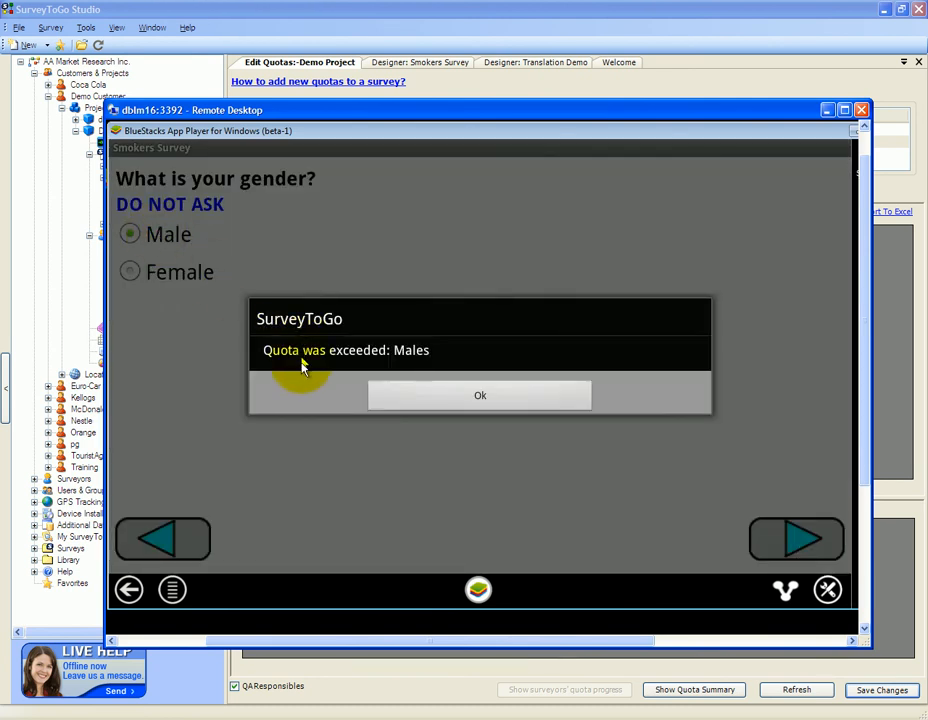
mouse_move(410, 376)
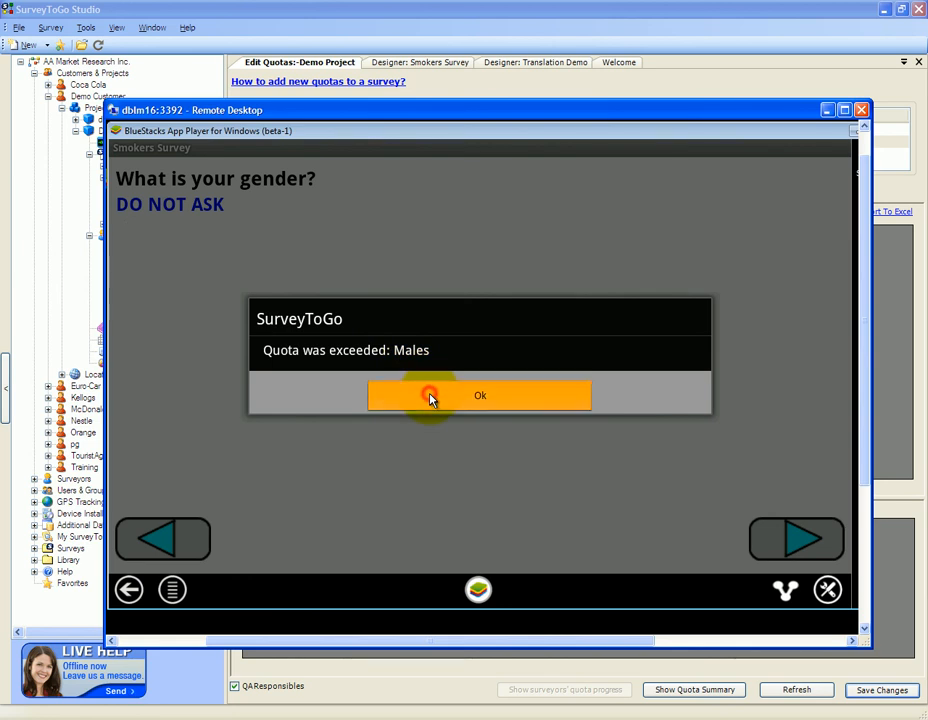
click(480, 396)
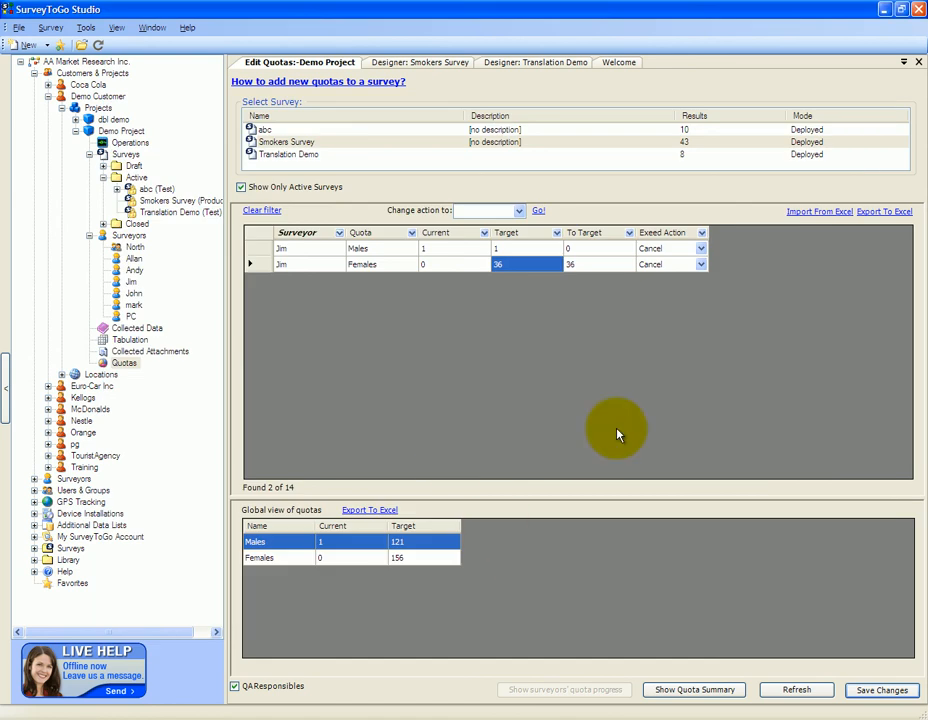
mouse_move(532, 248)
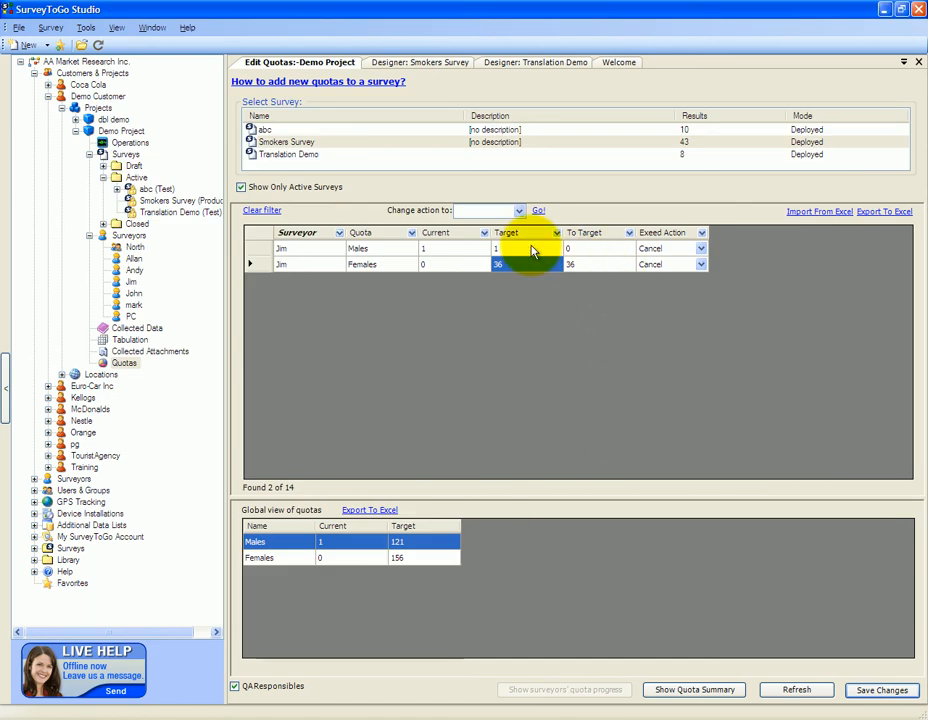
Review the Males exceed-action choices, leave Cancel, and return to the Smokers Survey designer
click(700, 248)
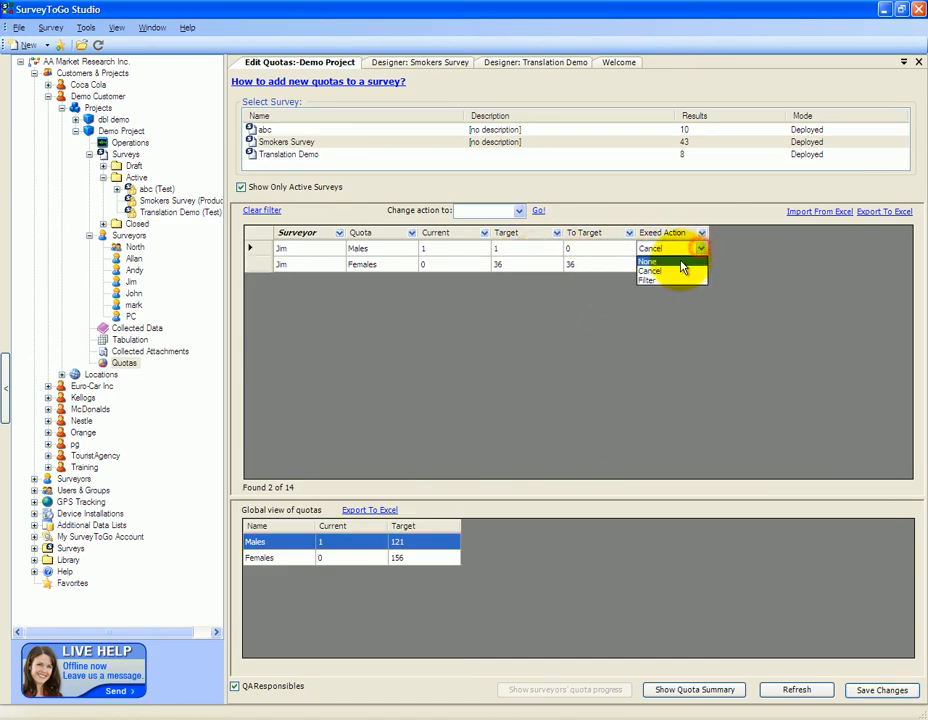
mouse_move(664, 272)
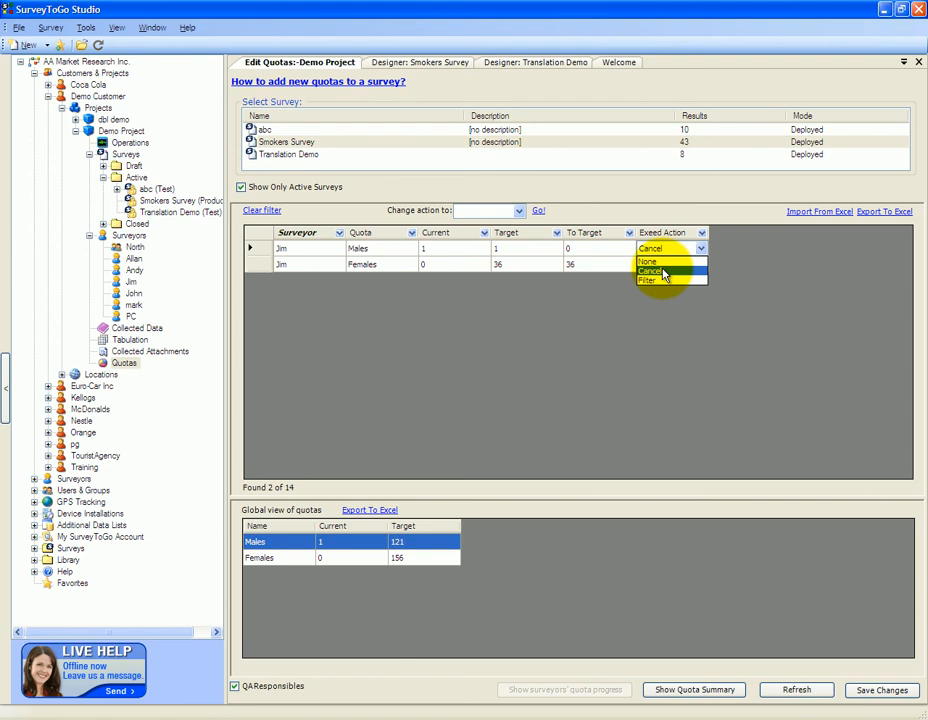
mouse_move(660, 284)
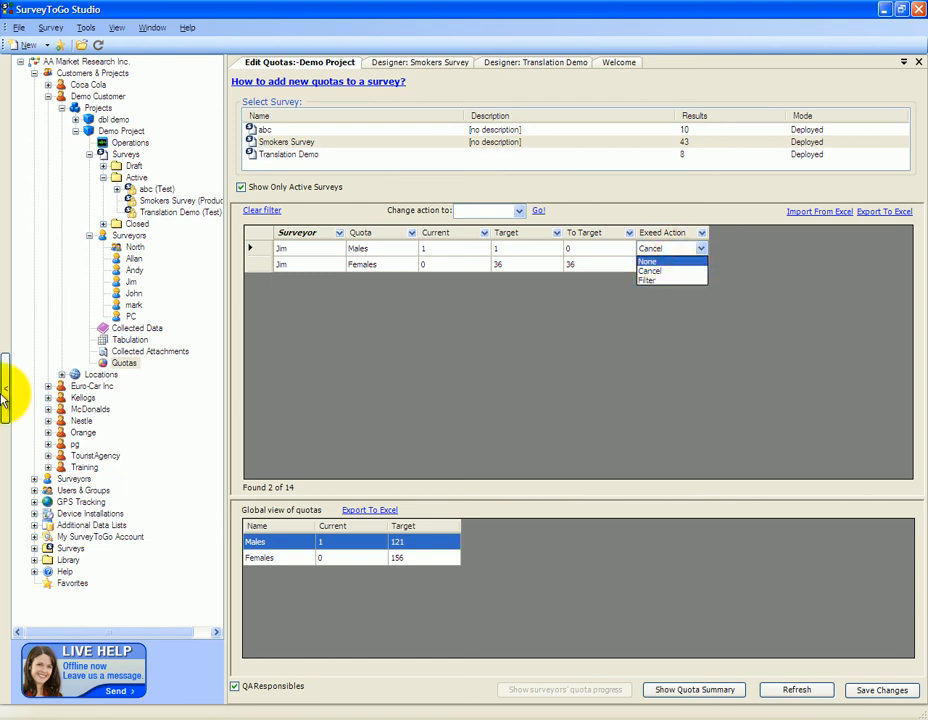
click(664, 272)
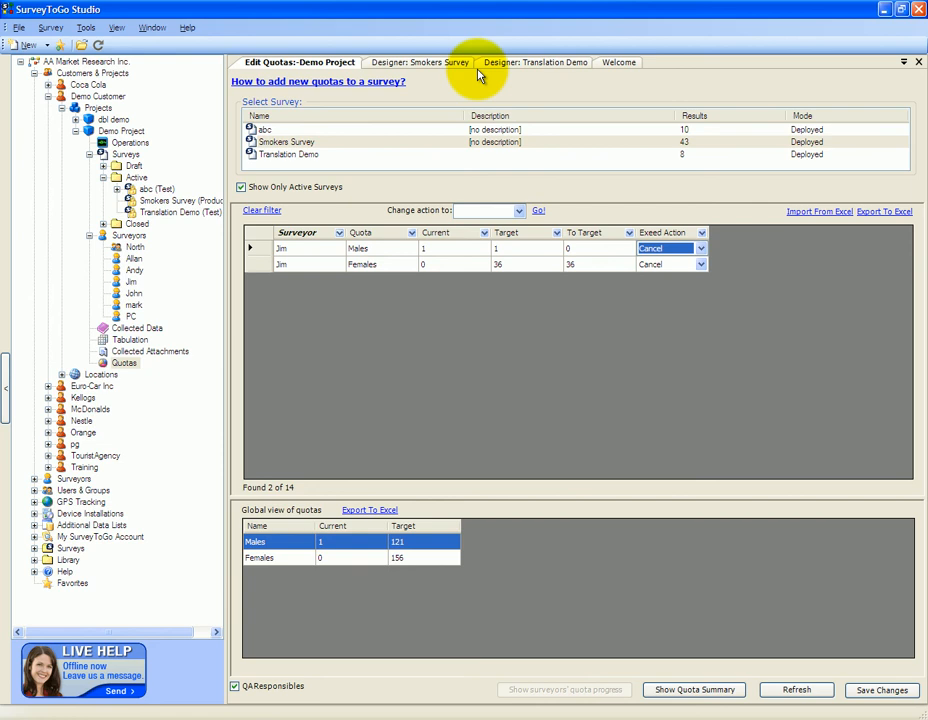
mouse_move(464, 68)
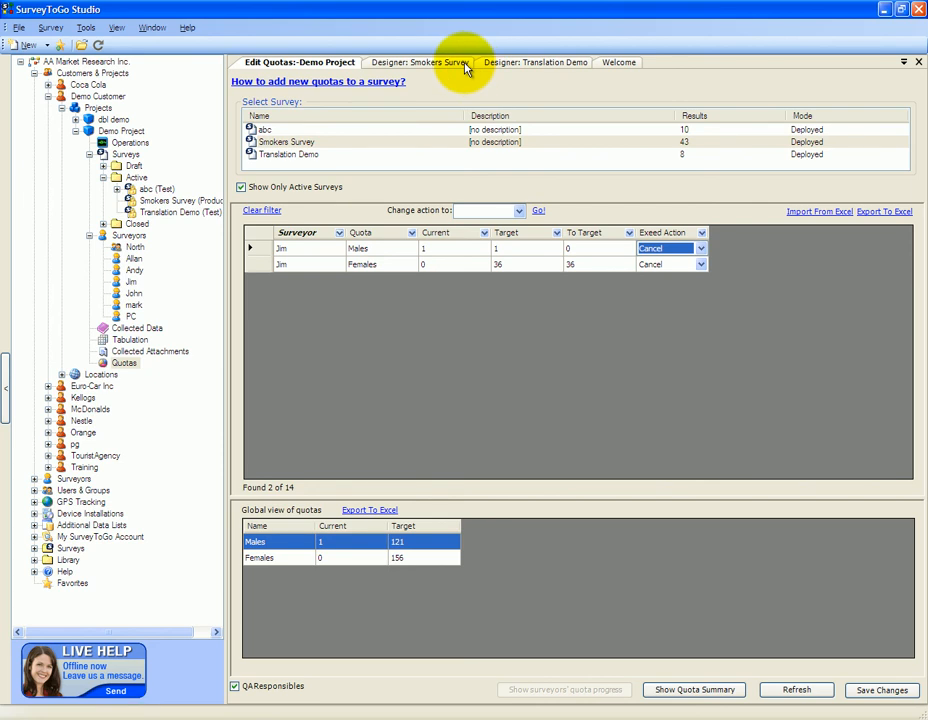
click(418, 62)
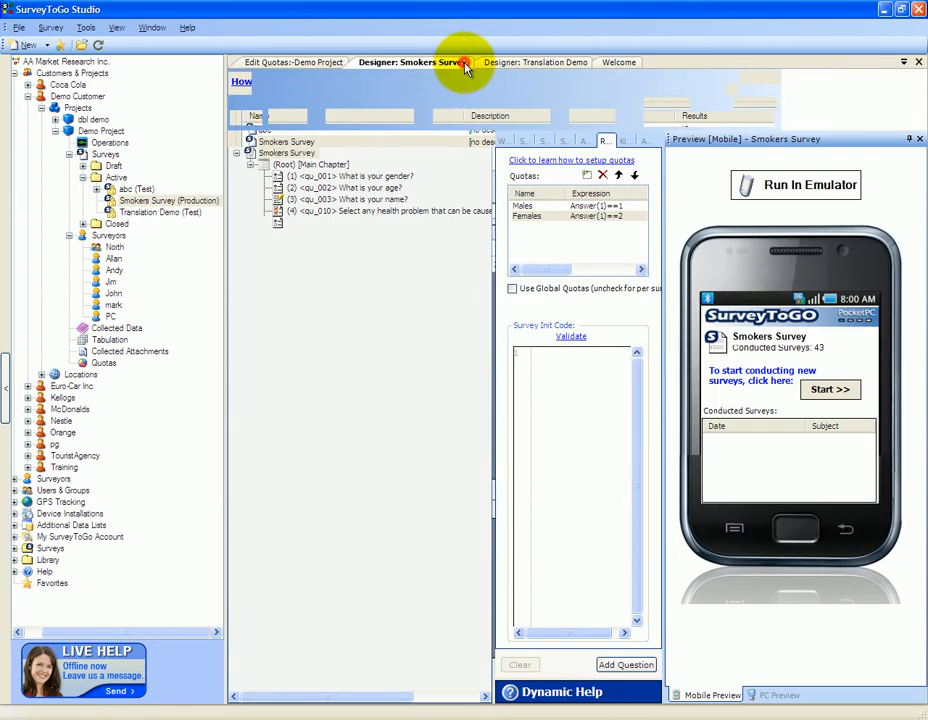
Set the Males quota message to 'No more males please!' in the Rules quota list
click(412, 62)
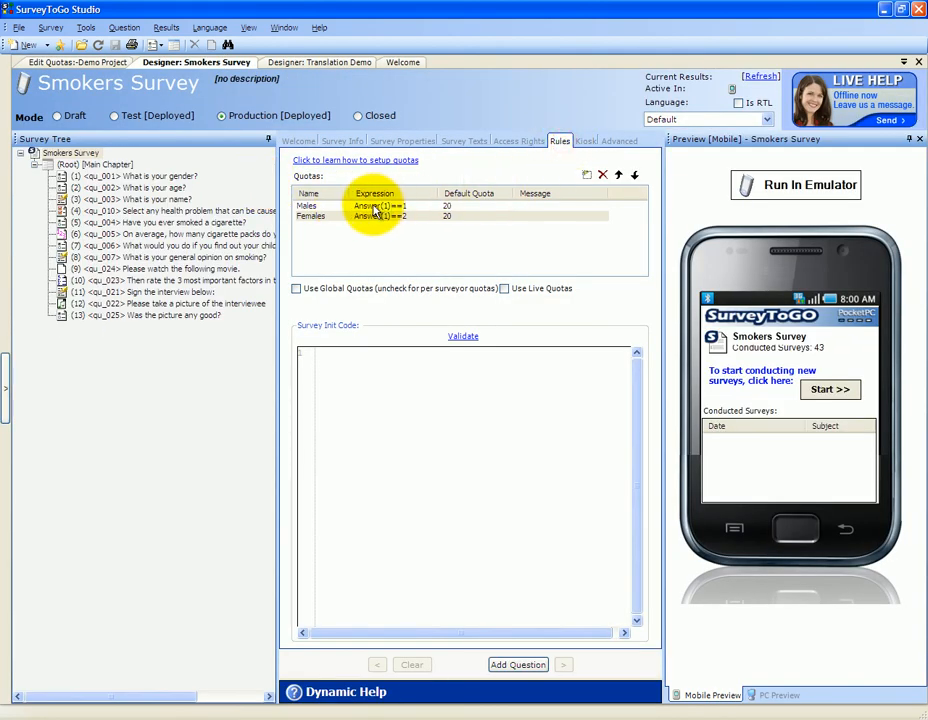
click(310, 206)
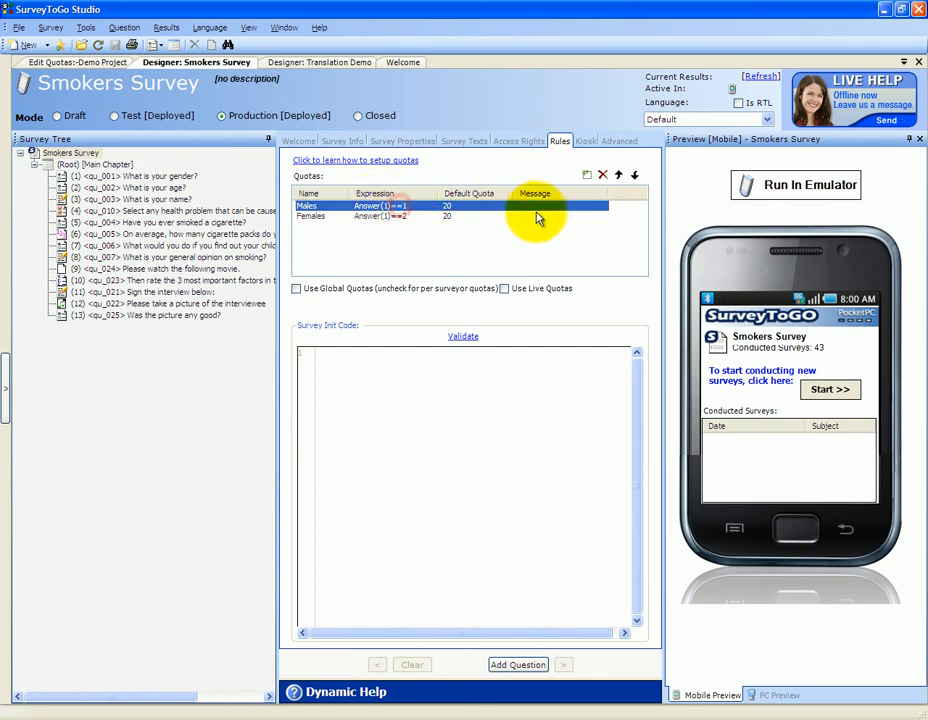
click(534, 206)
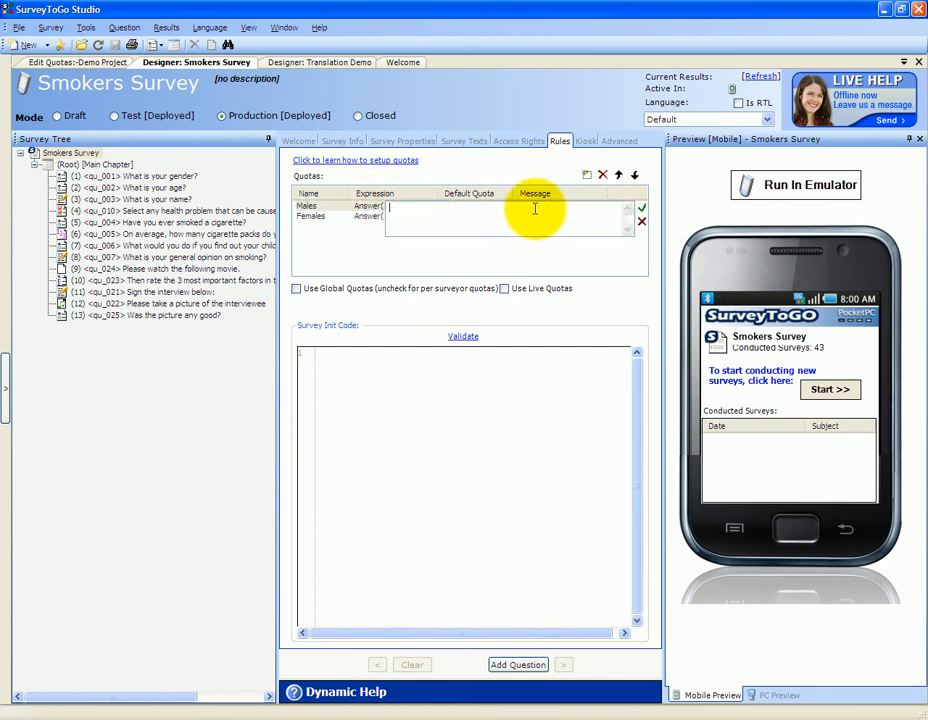
text(No more males)
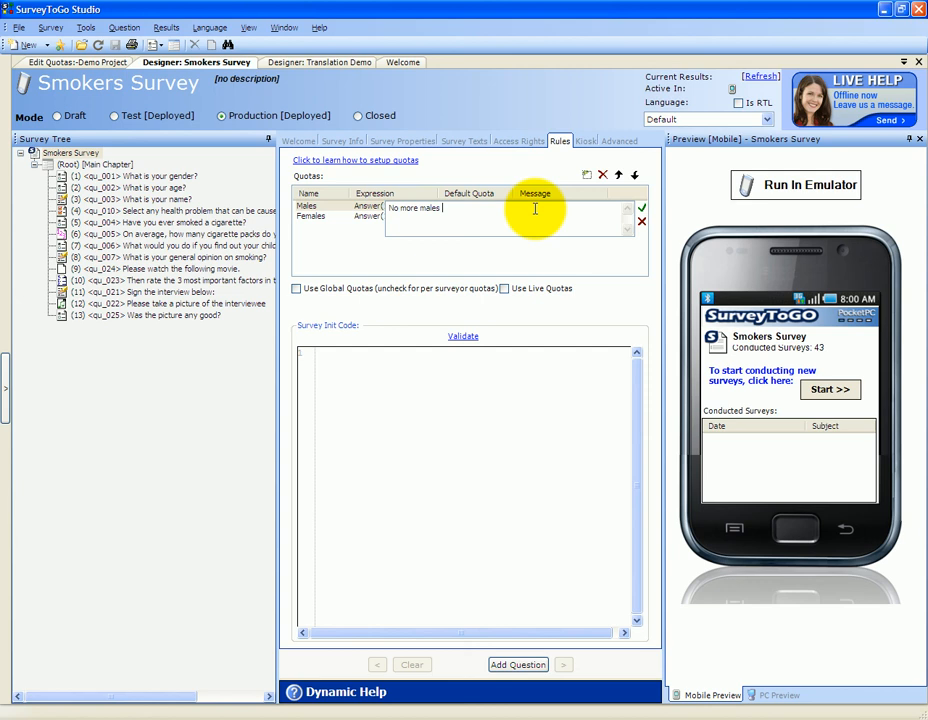
text(please!)
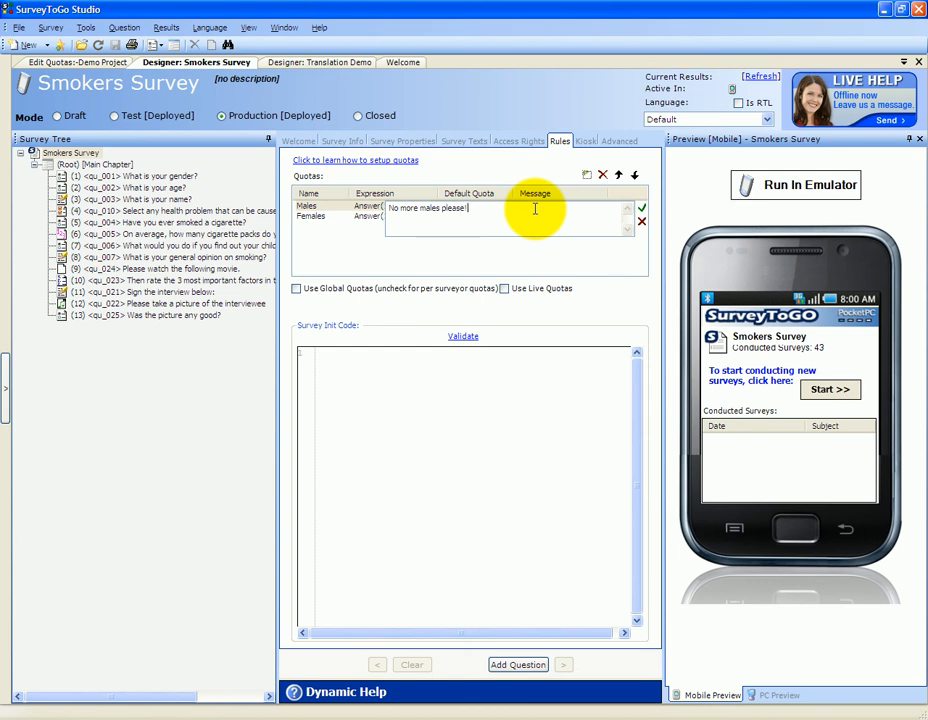
click(642, 206)
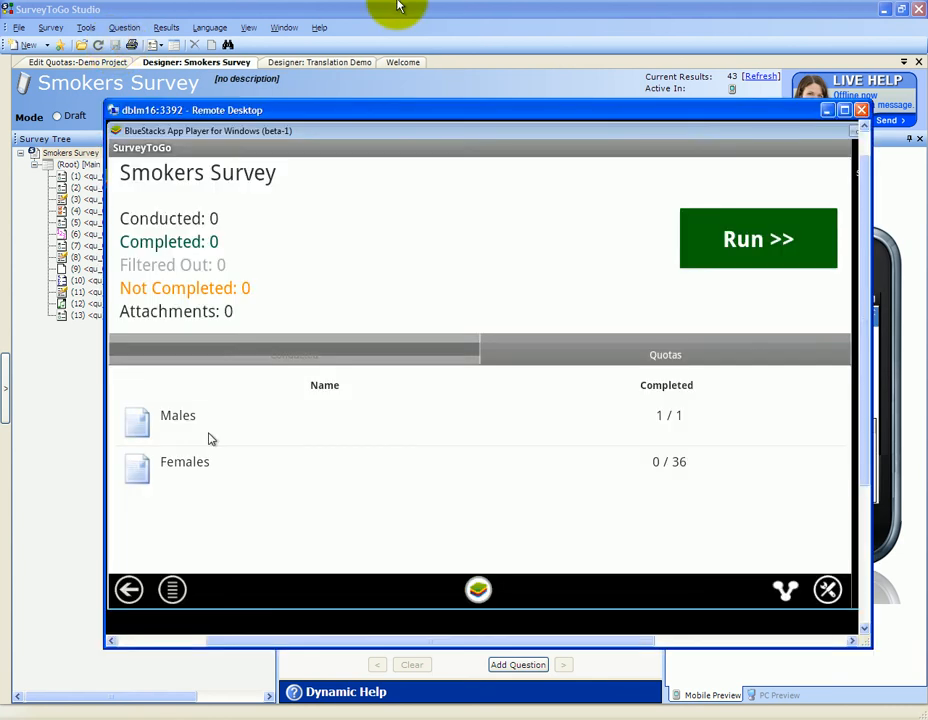
Run a new interview, answer Male, and acknowledge the 'No more males please!' dialog
click(758, 238)
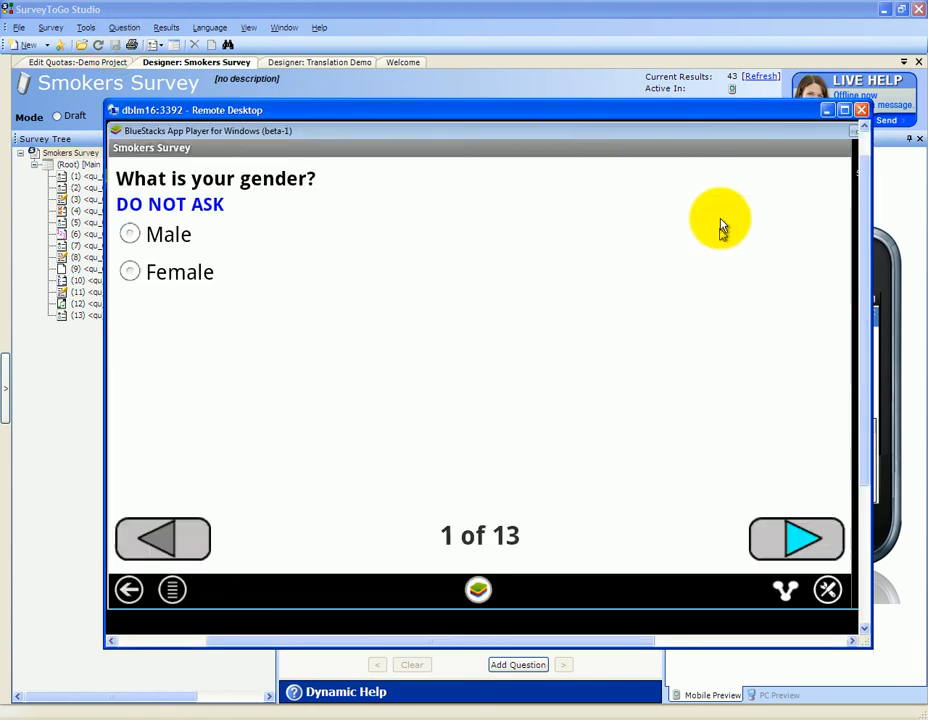
mouse_move(168, 234)
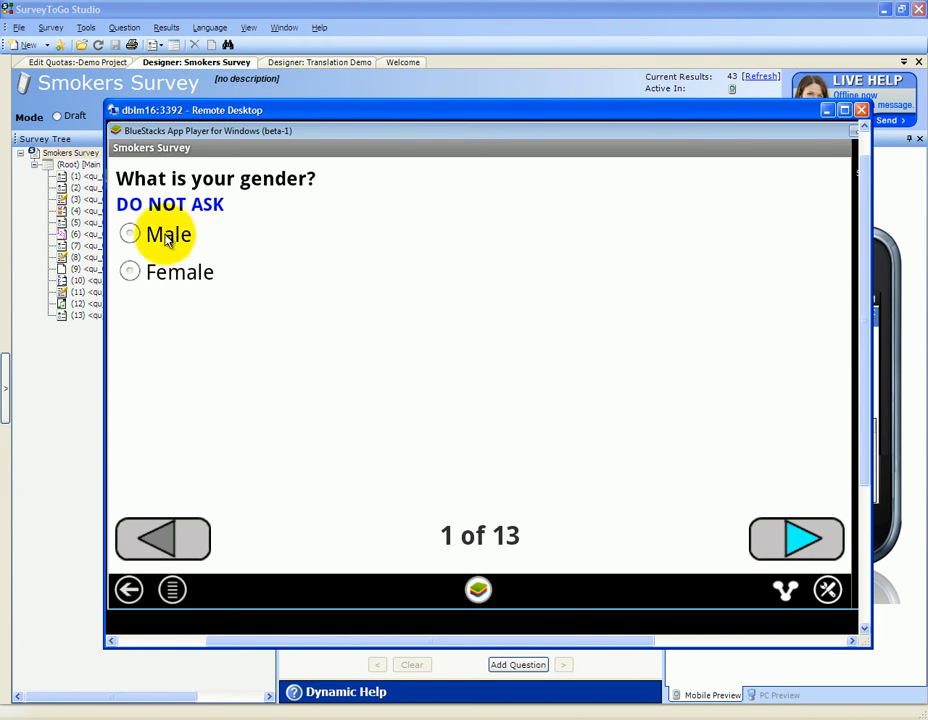
click(130, 232)
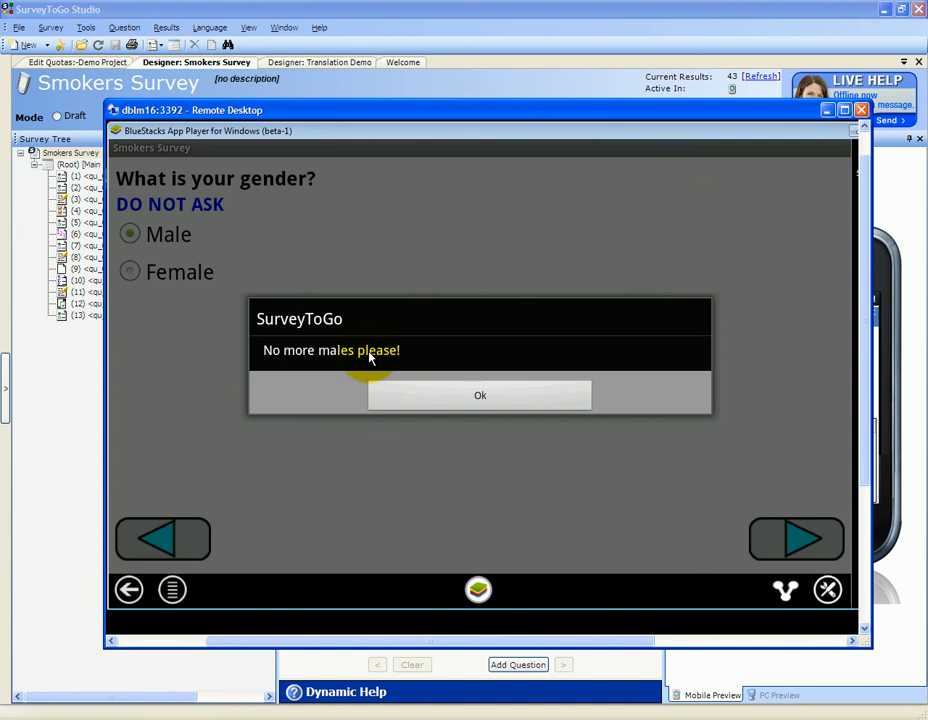
mouse_move(398, 392)
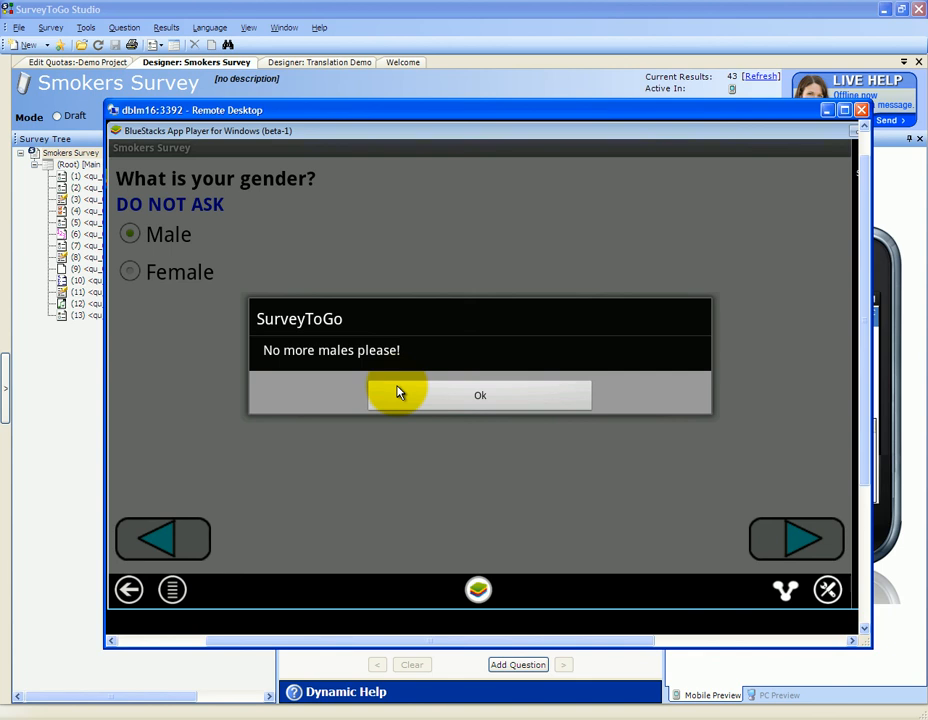
click(480, 396)
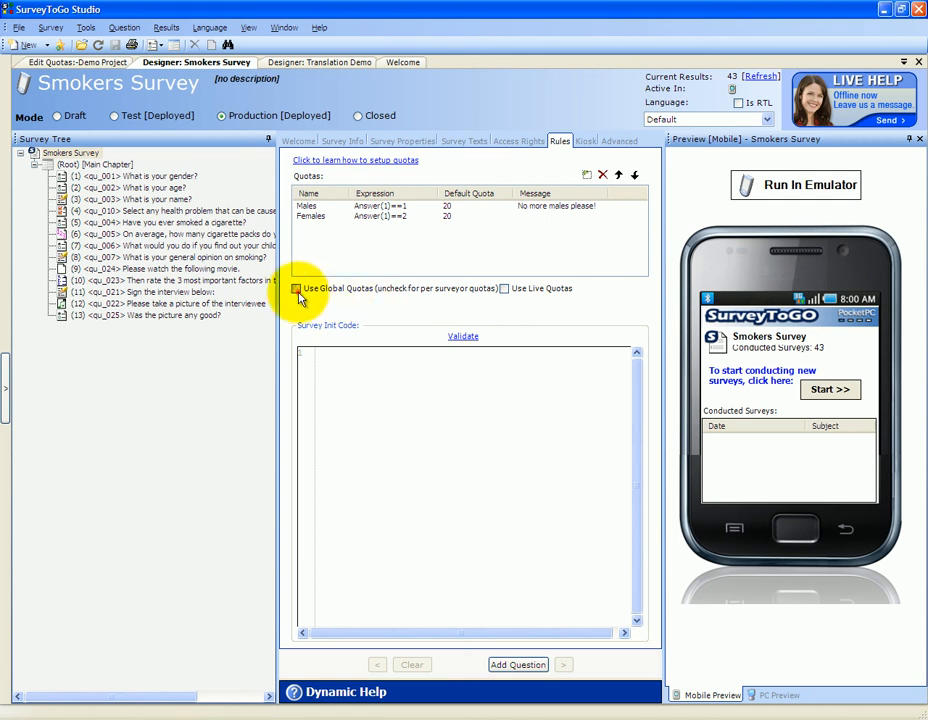
Enable Use Global Quotas and confirm replacing the current per-surveyor quota settings
click(296, 288)
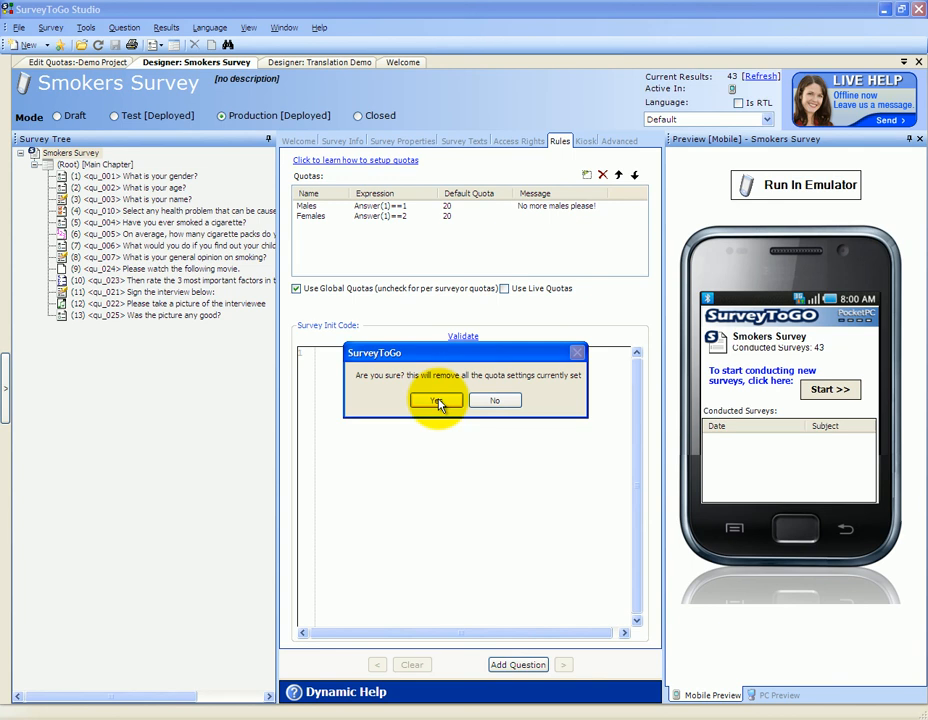
click(436, 400)
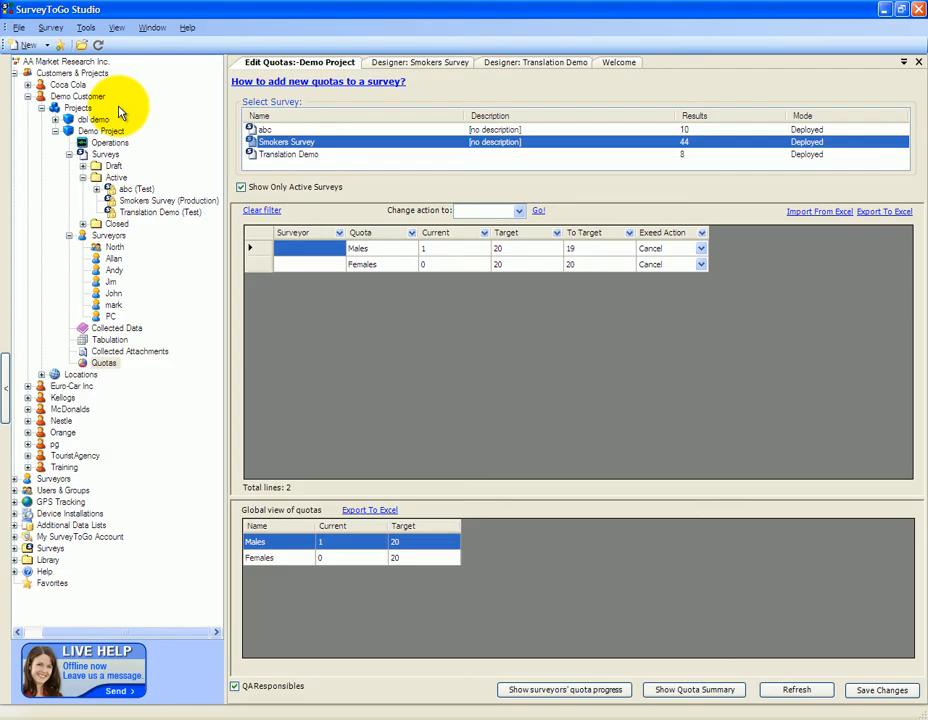
mouse_move(246, 210)
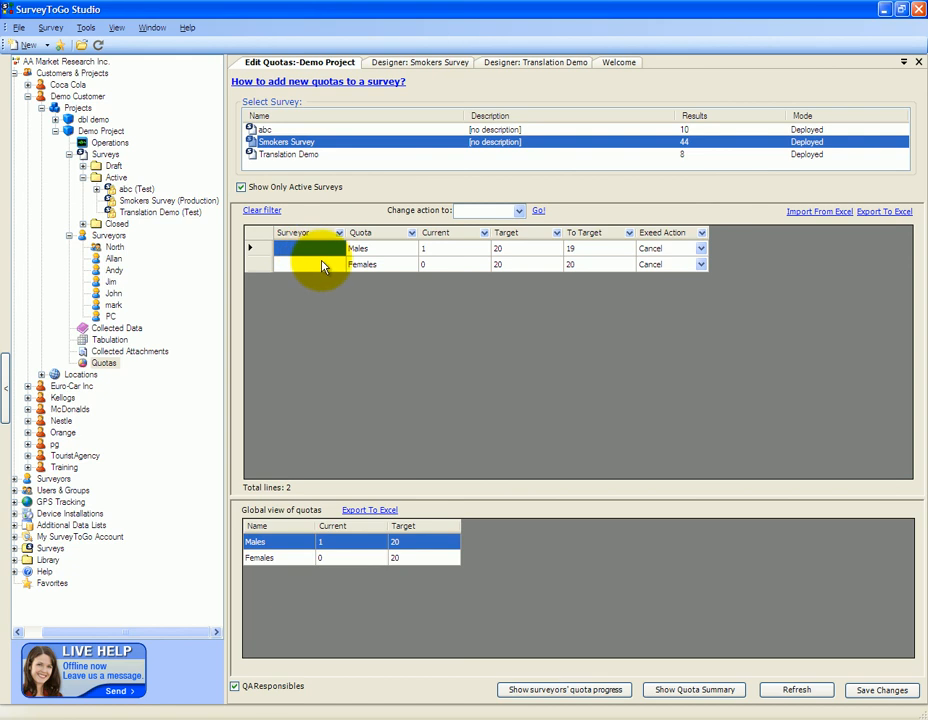
mouse_move(376, 258)
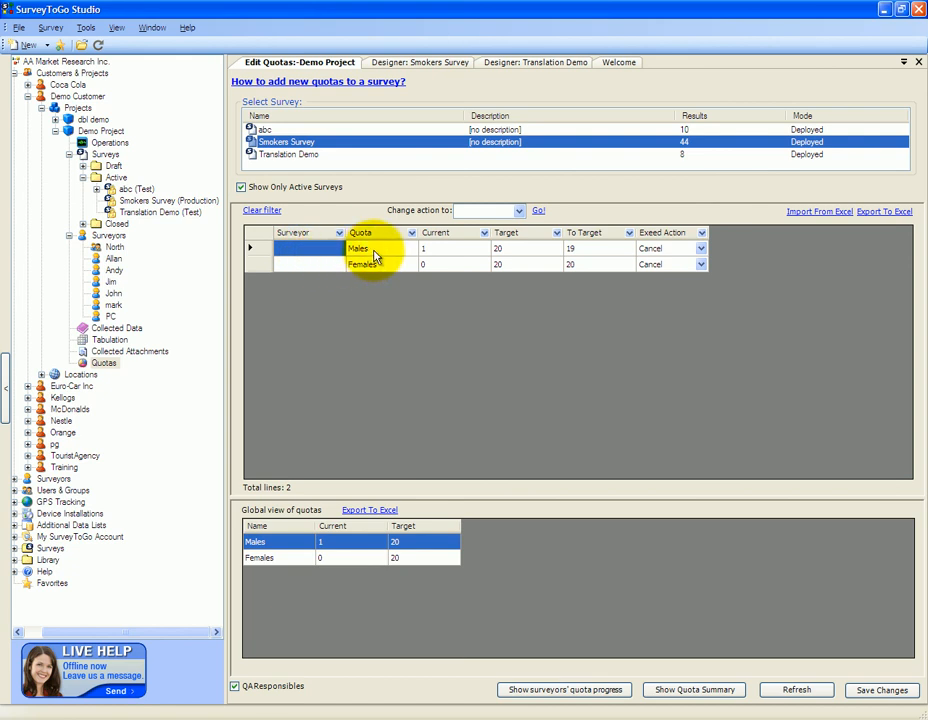
Select the Males quota row to edit its target toward 200
click(362, 264)
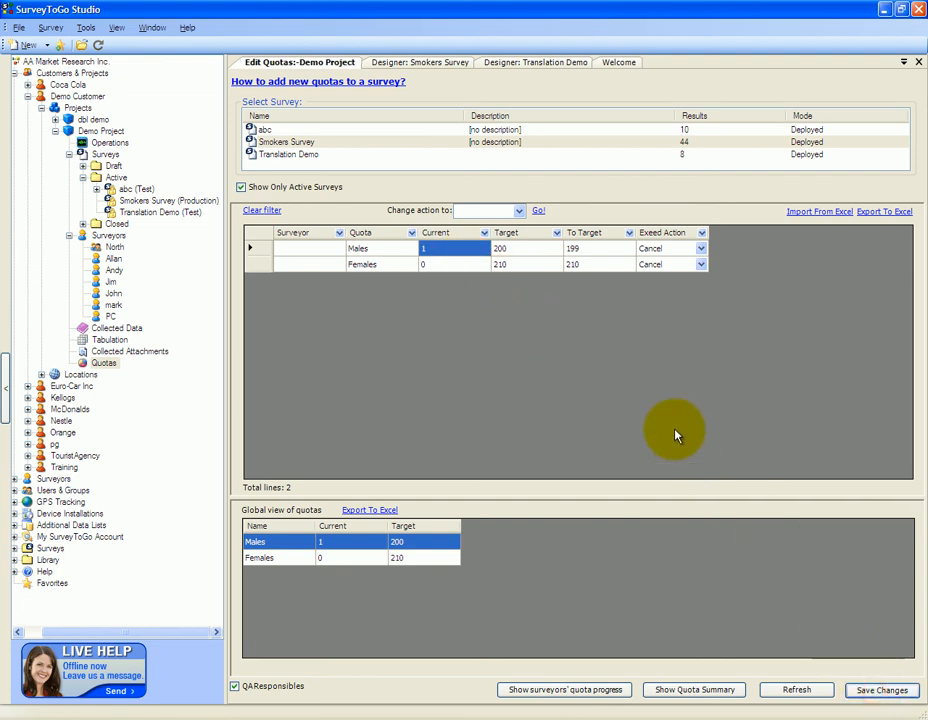
mouse_move(490, 464)
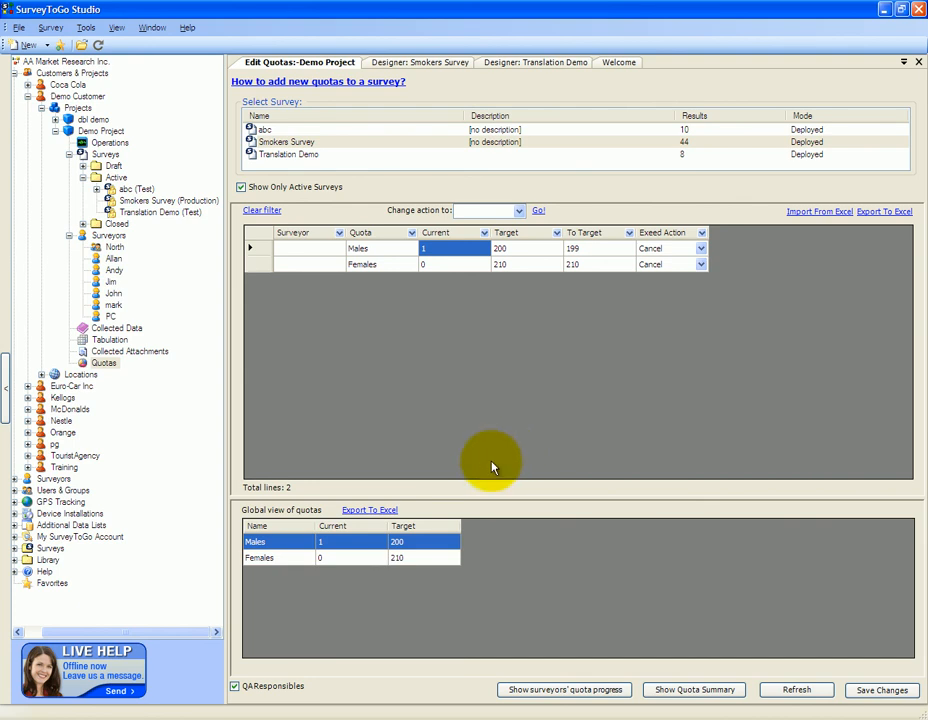
mouse_move(380, 686)
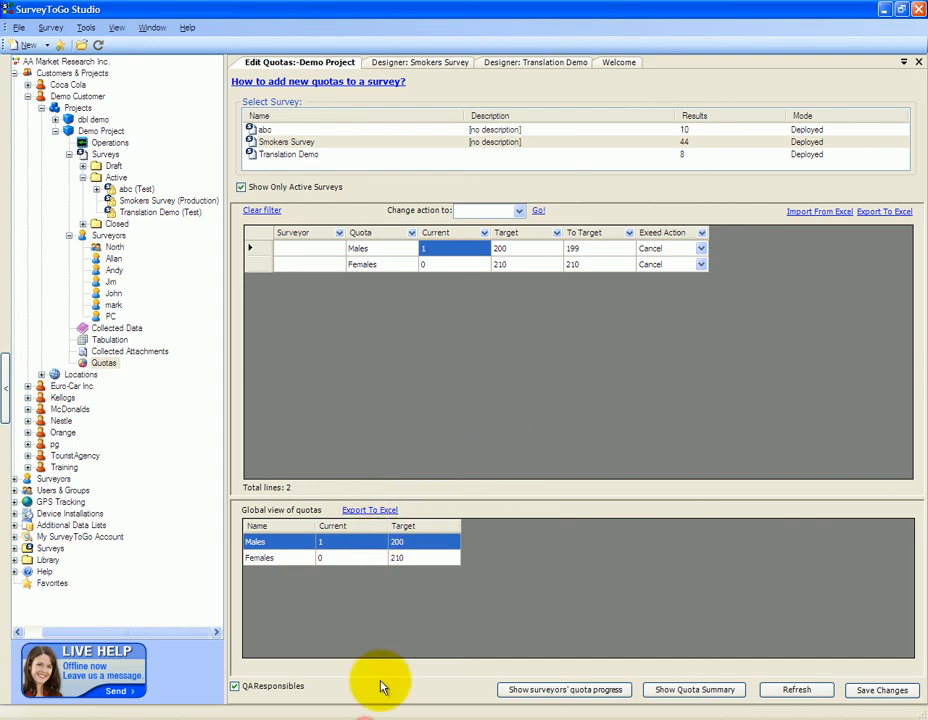
mouse_move(372, 410)
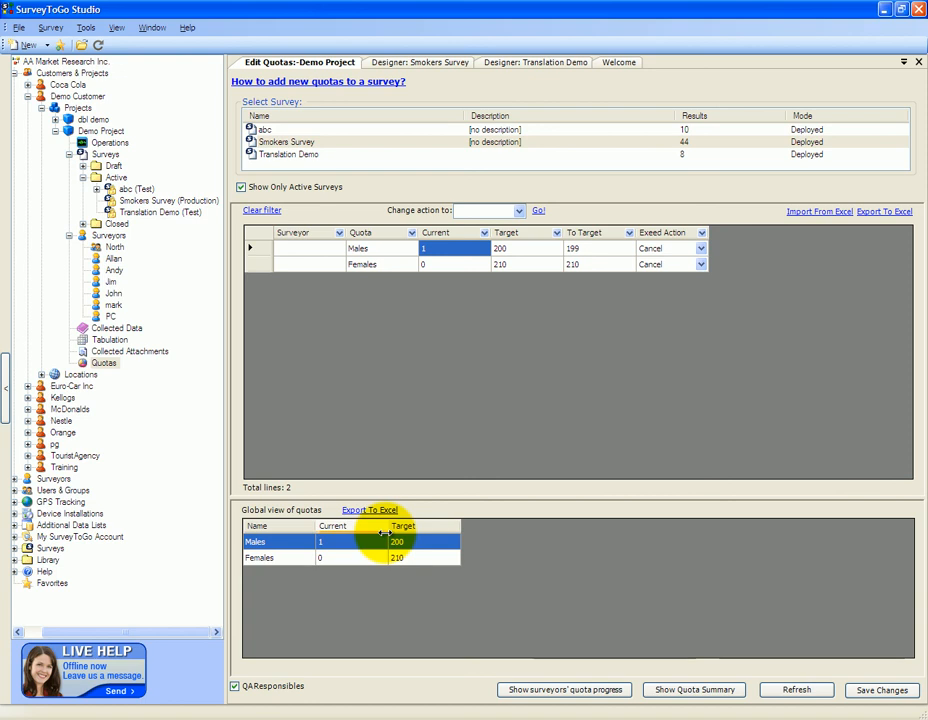
mouse_move(384, 538)
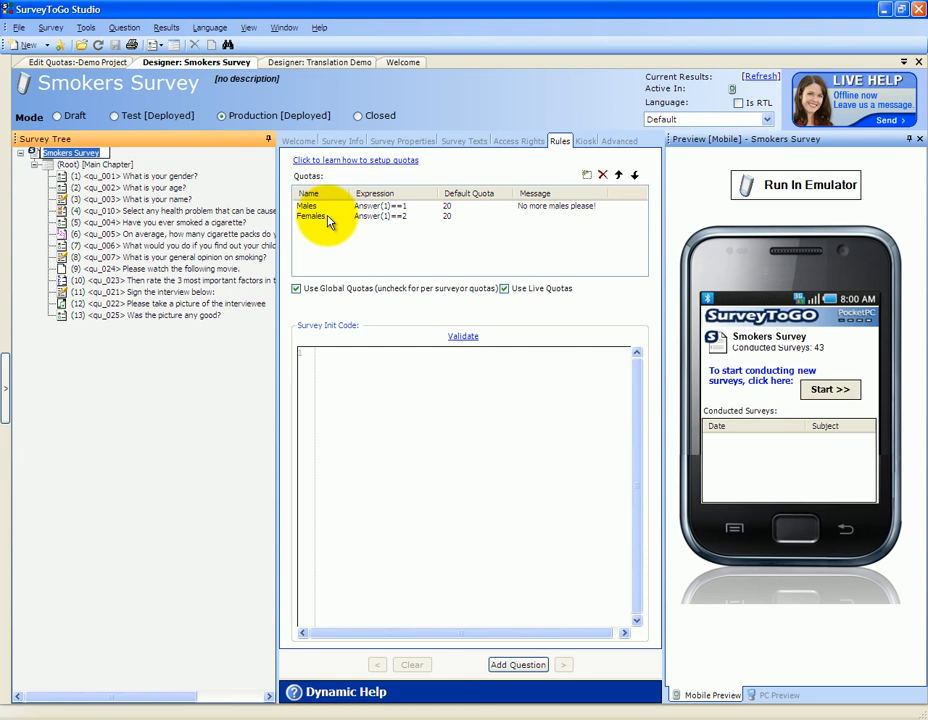
mouse_move(360, 216)
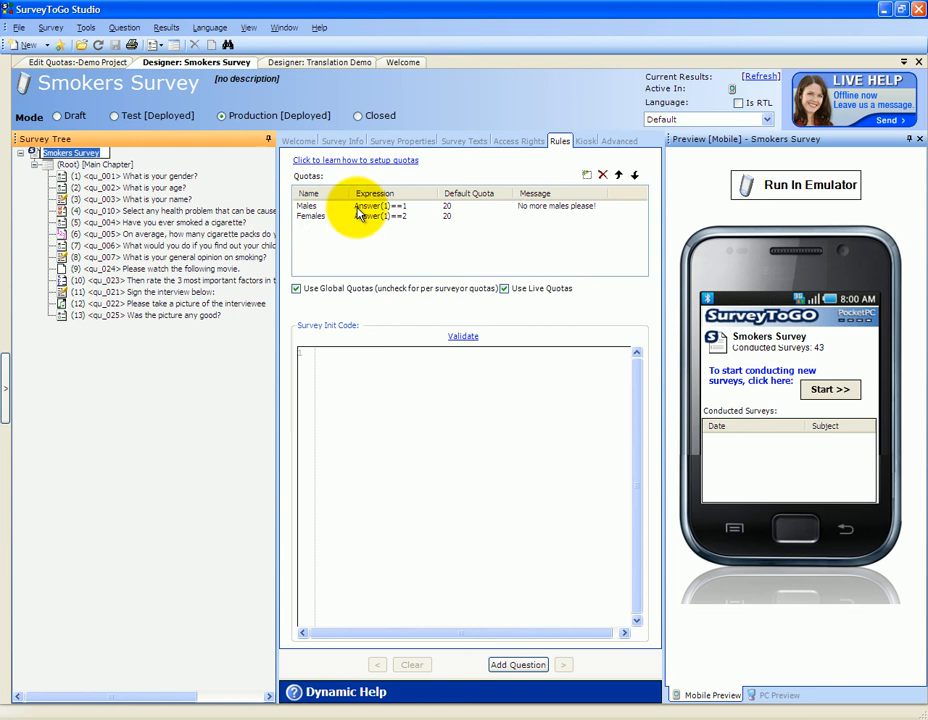
mouse_move(420, 208)
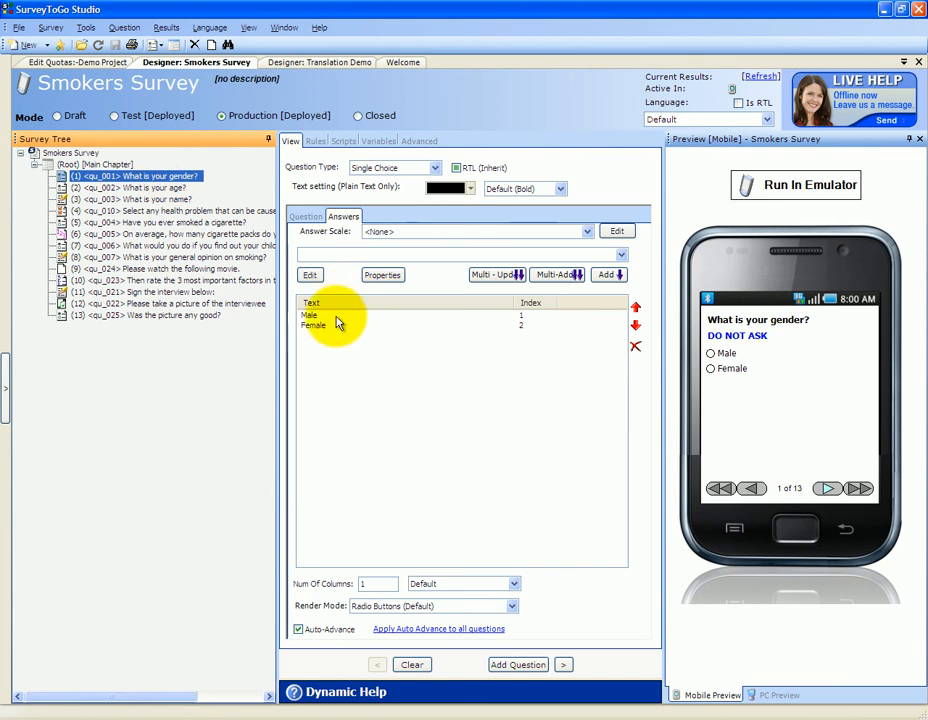
click(312, 324)
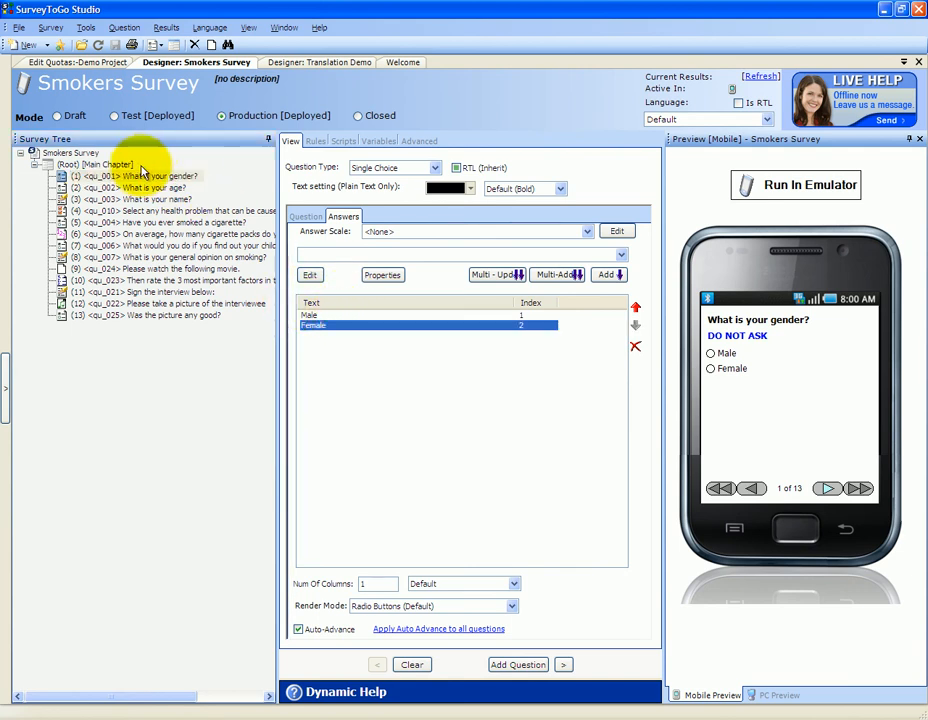
click(136, 188)
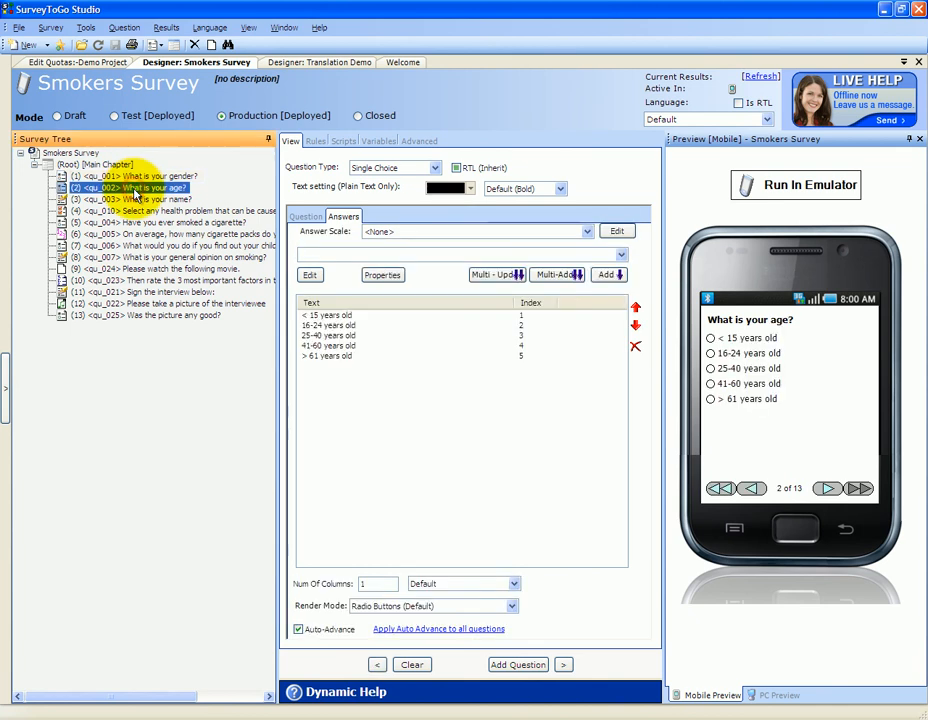
click(324, 324)
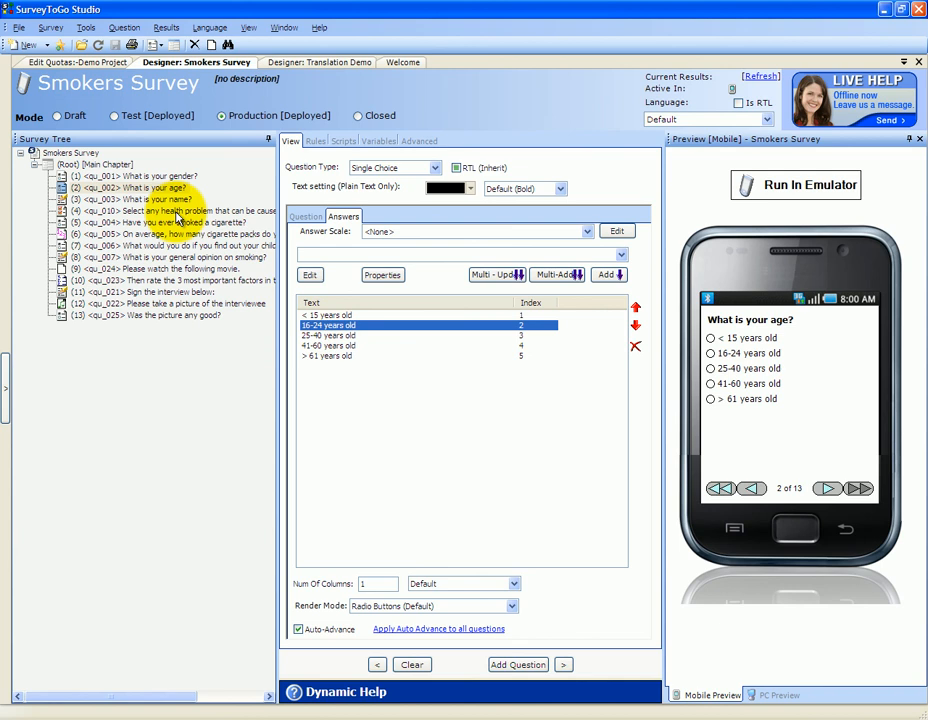
click(70, 152)
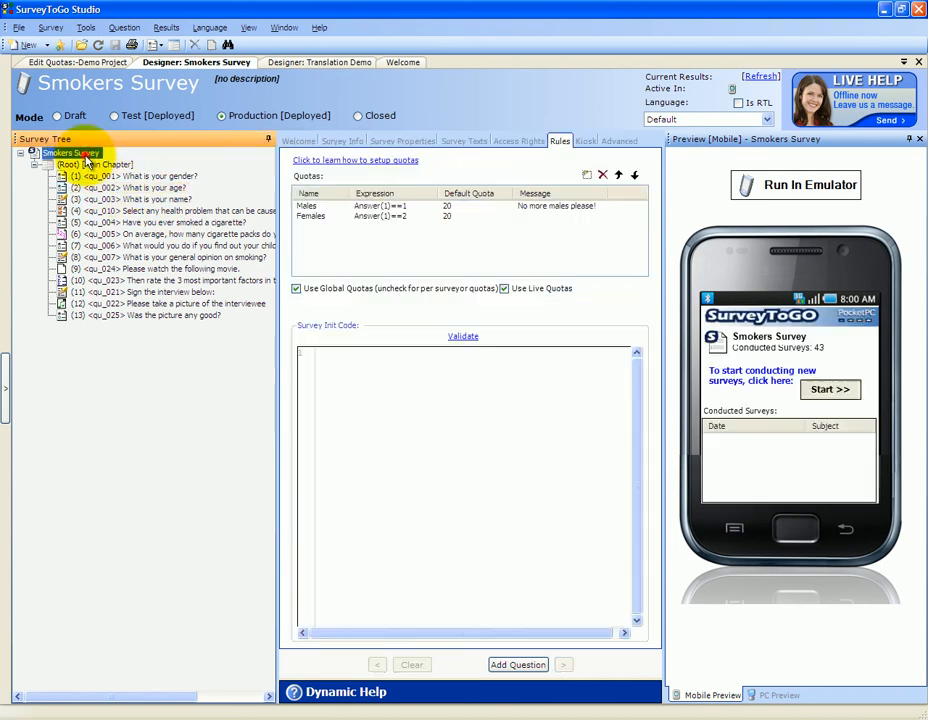
click(588, 172)
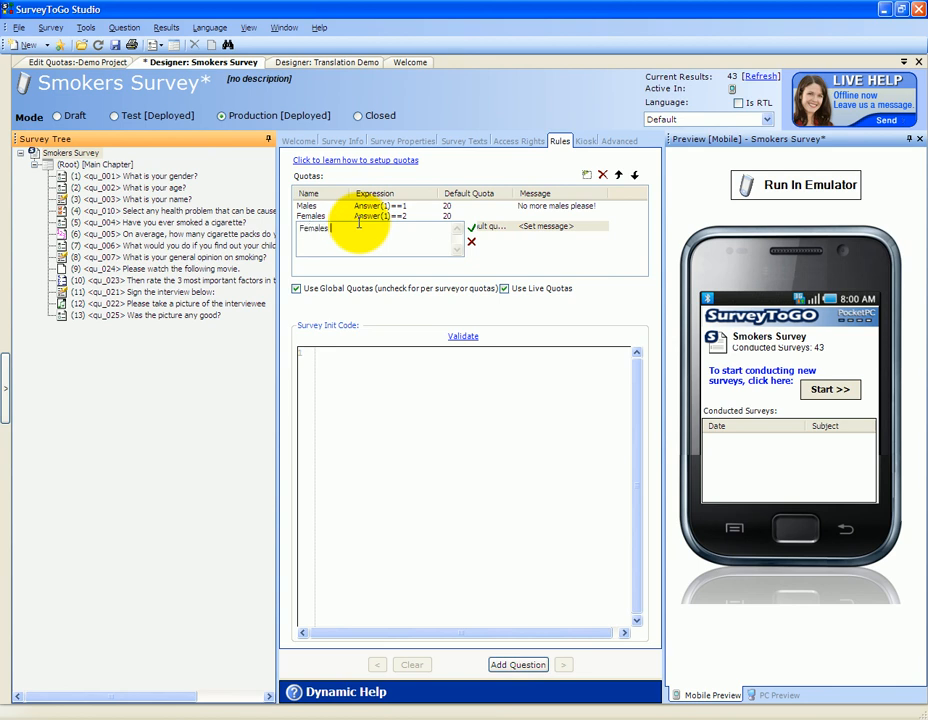
Enter the Females 16-24 years rule with expression Answer(1)==2 && Answer(2)==2 and confirm it
text(16-2)
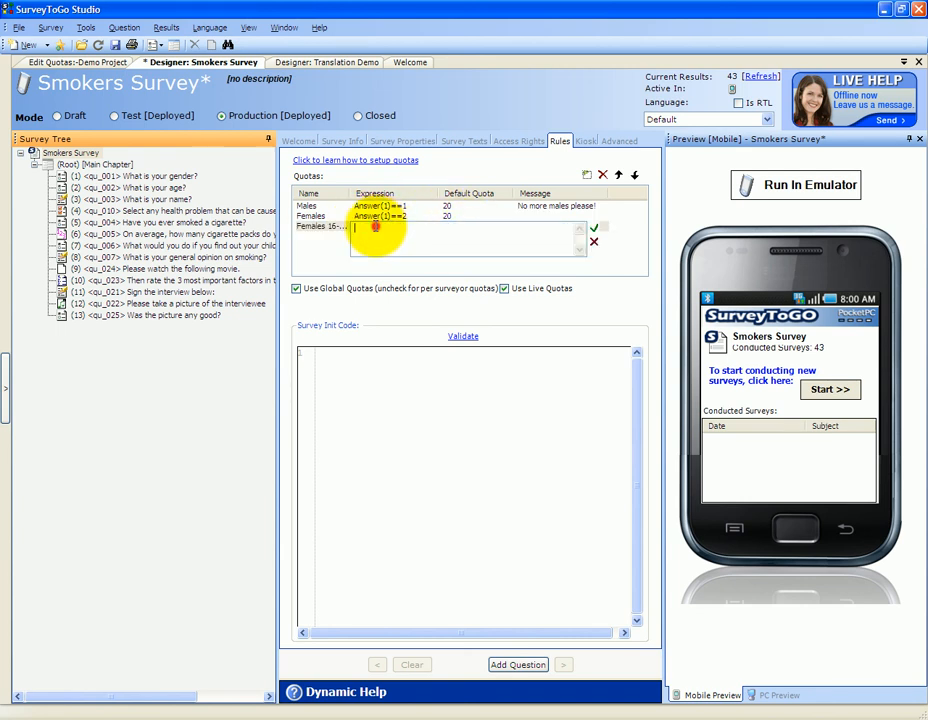
text(Answer(1)==2)
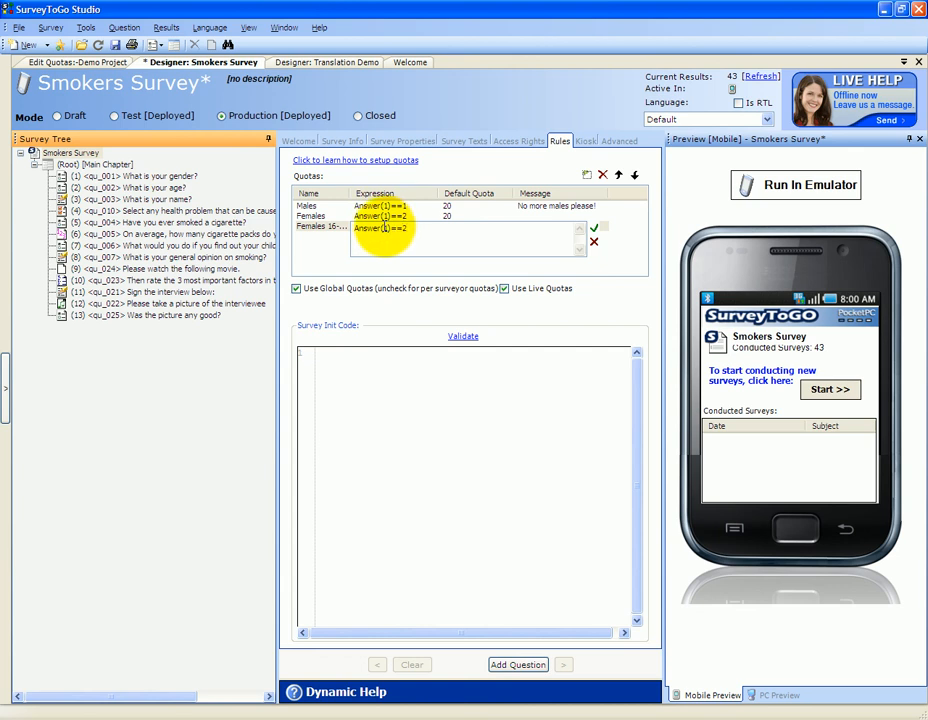
text(&& Answer(2)=)
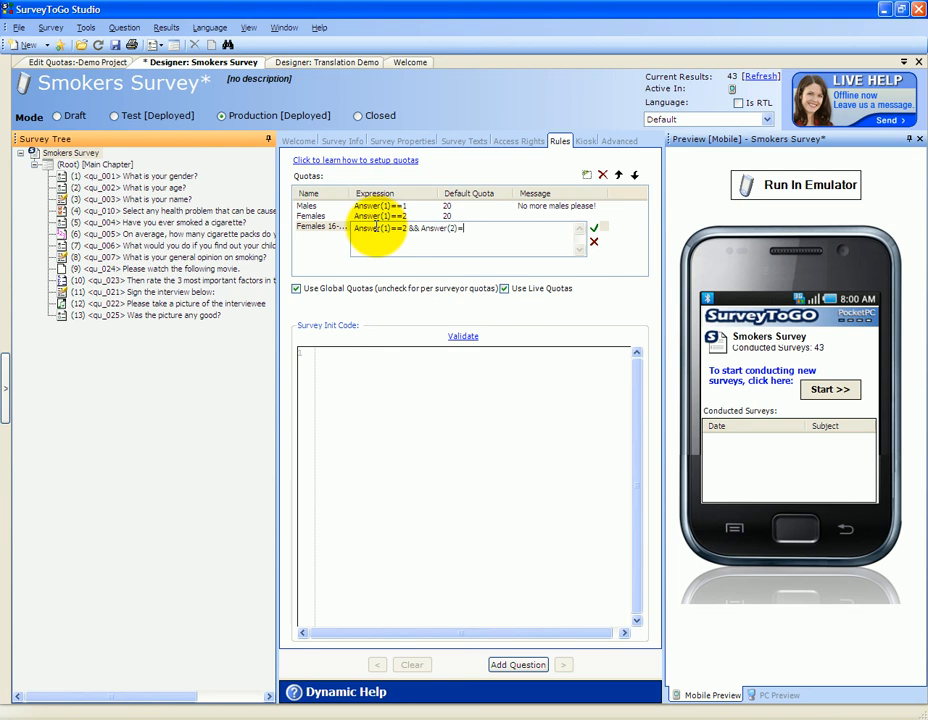
click(592, 228)
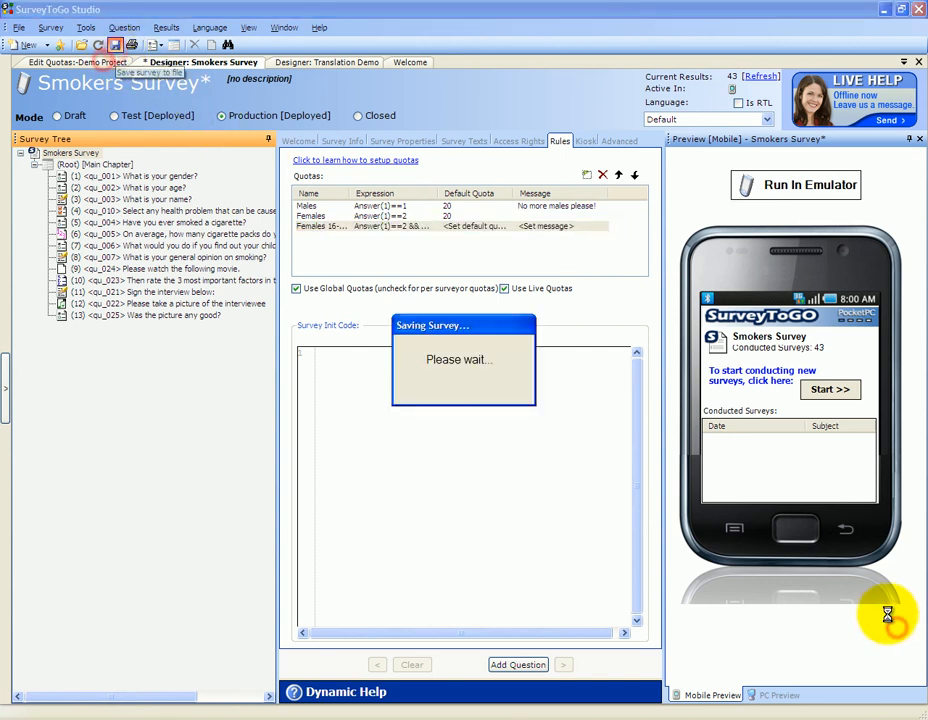
Return to Edit Quotas: Demo Project and select the new Females 16-24 years quota at 0 of 20
click(70, 62)
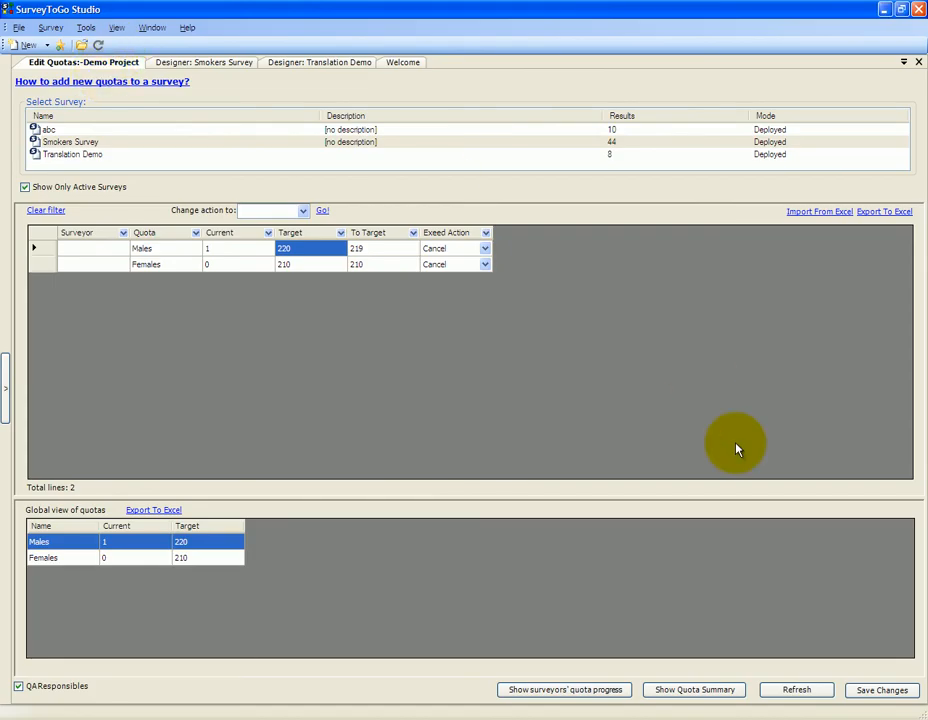
mouse_move(572, 464)
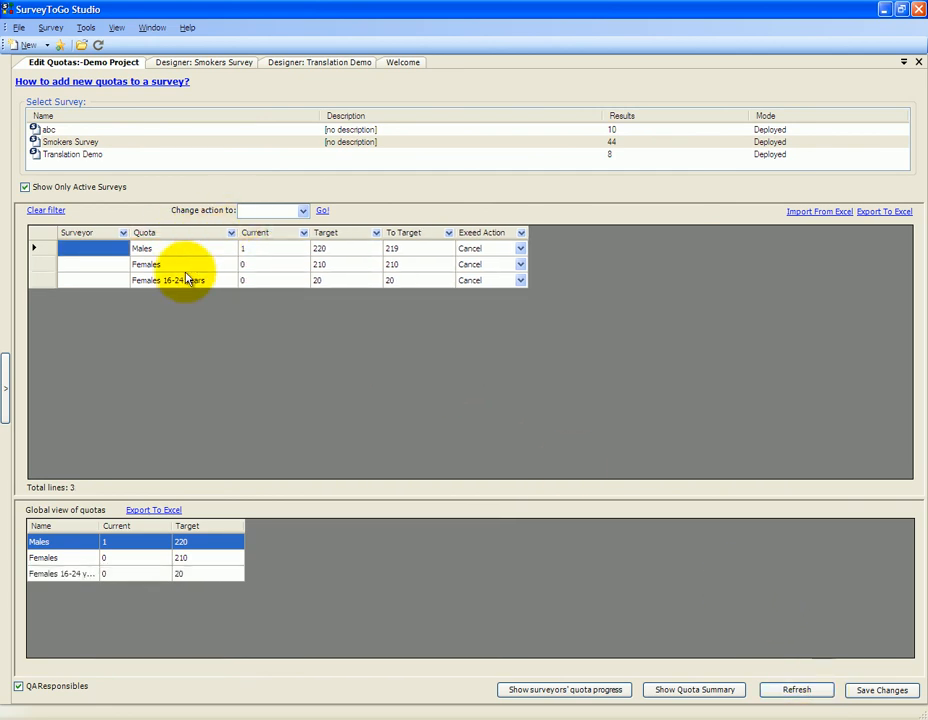
click(184, 280)
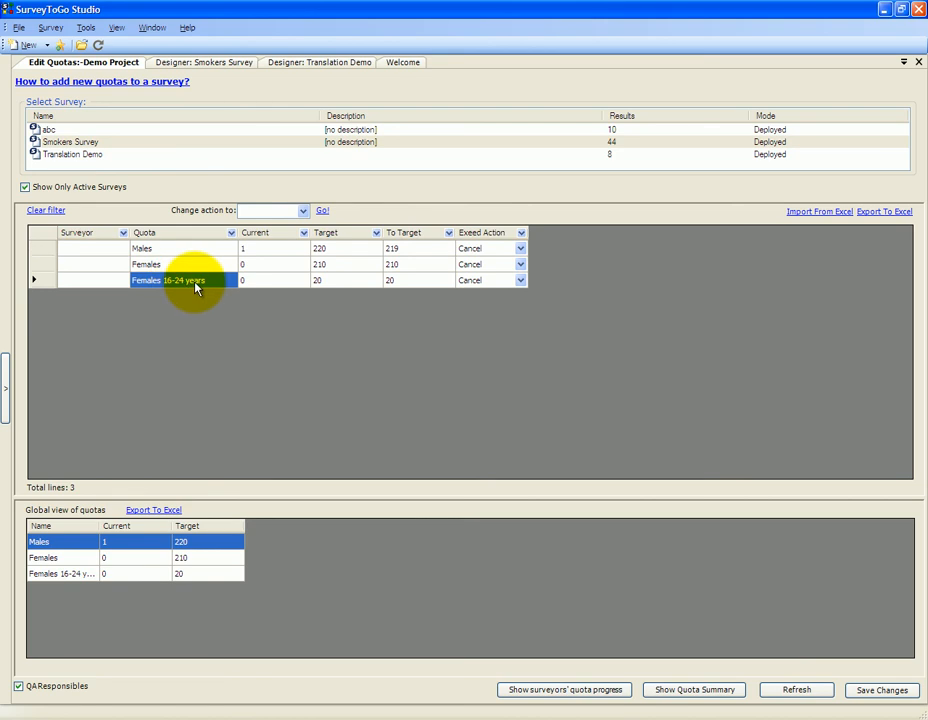
mouse_move(392, 280)
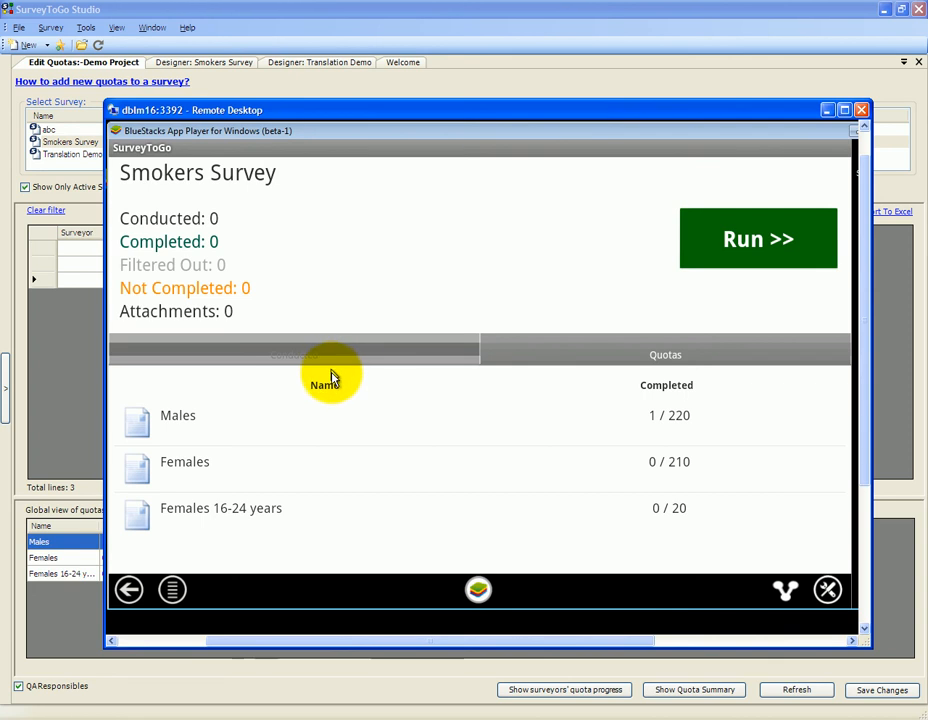
mouse_move(240, 508)
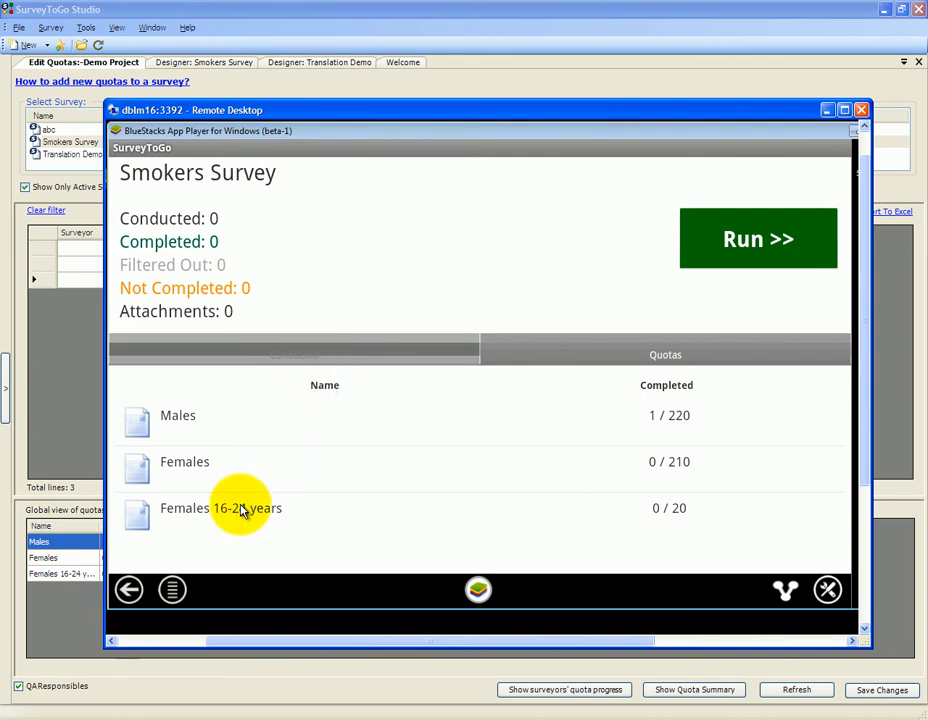